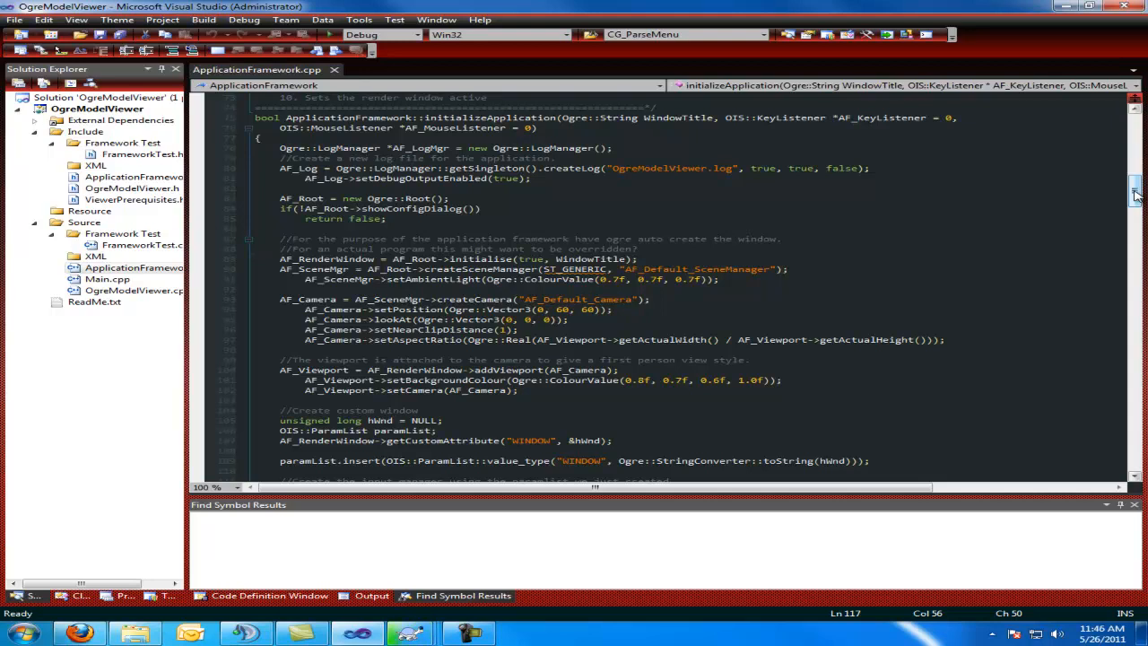
mouse_move(556, 358)
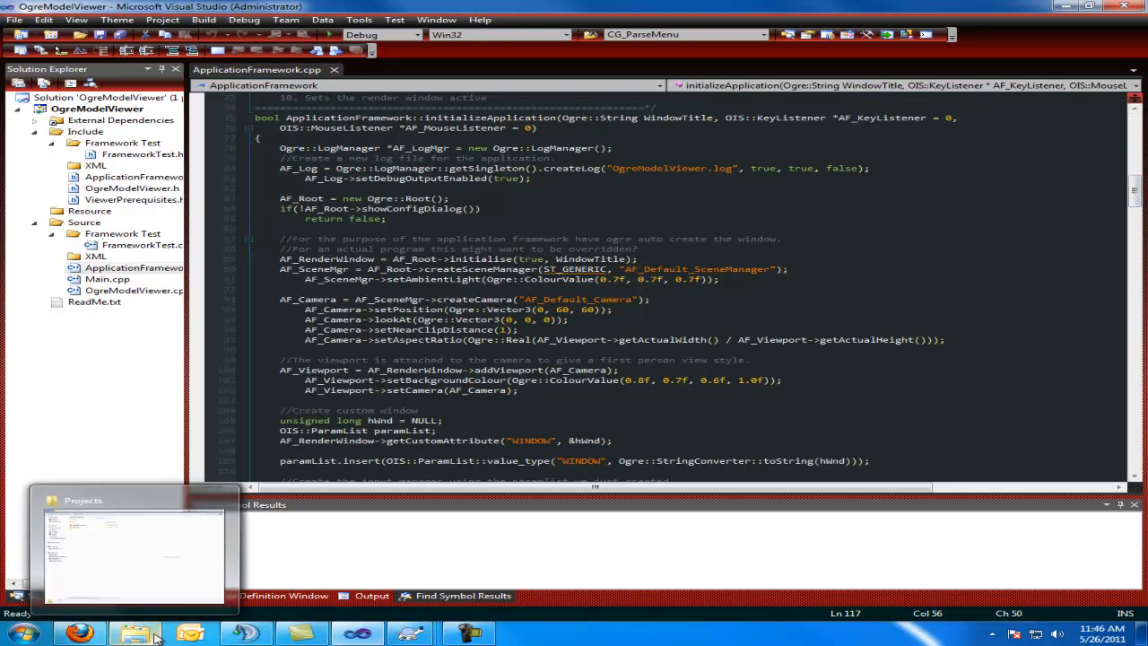
Bring the Projects folder window to the front from the taskbar
left_click(135, 547)
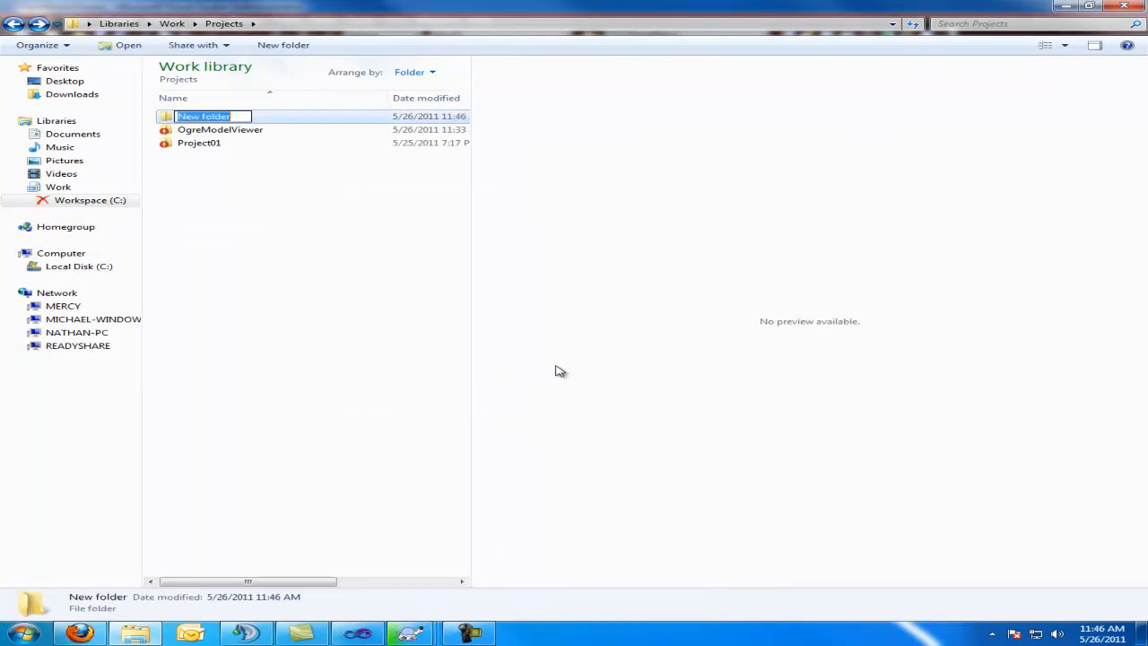
Name the new folder test, create an empty test.txt inside it, and return to Projects
type("test")
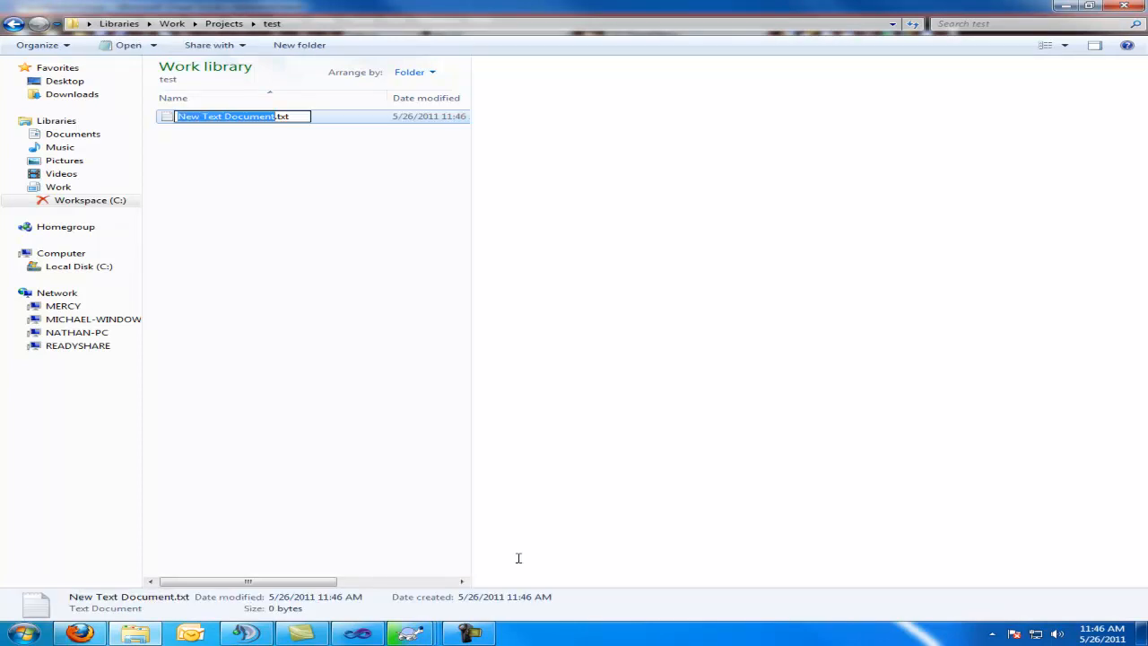
type("test.txt")
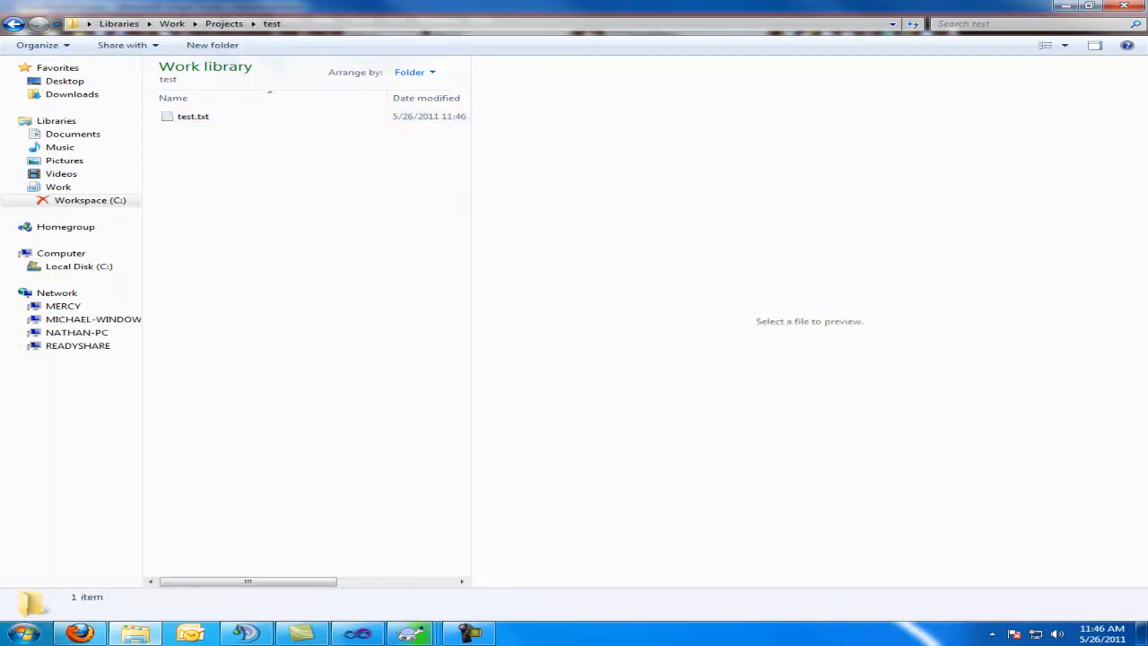
left_click(15, 23)
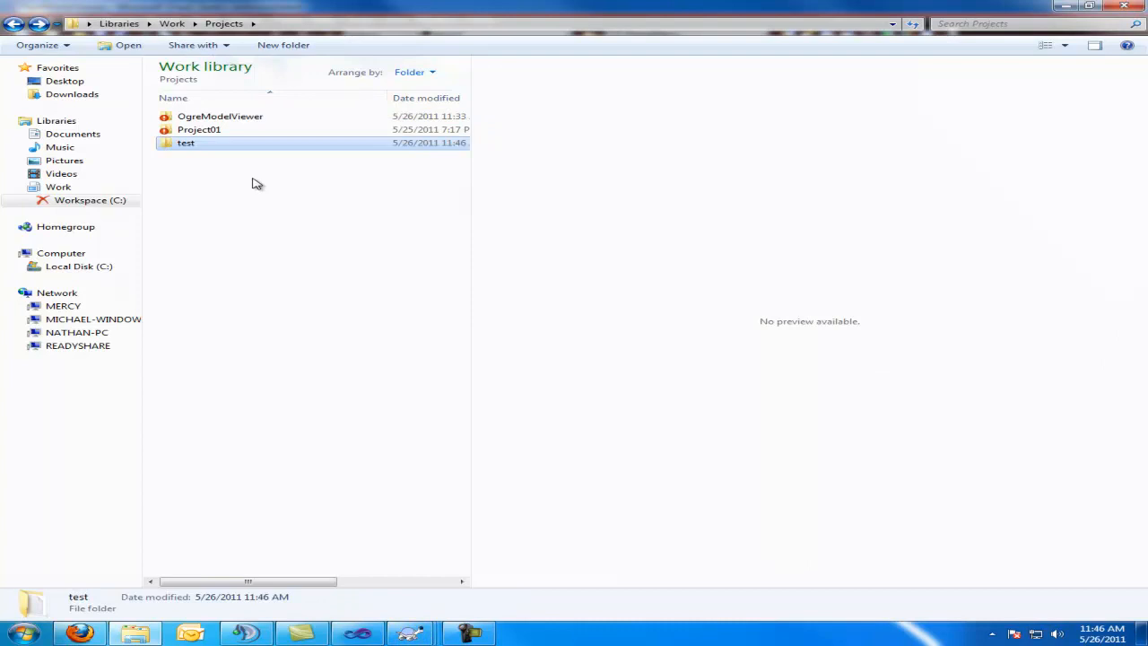
mouse_move(255, 165)
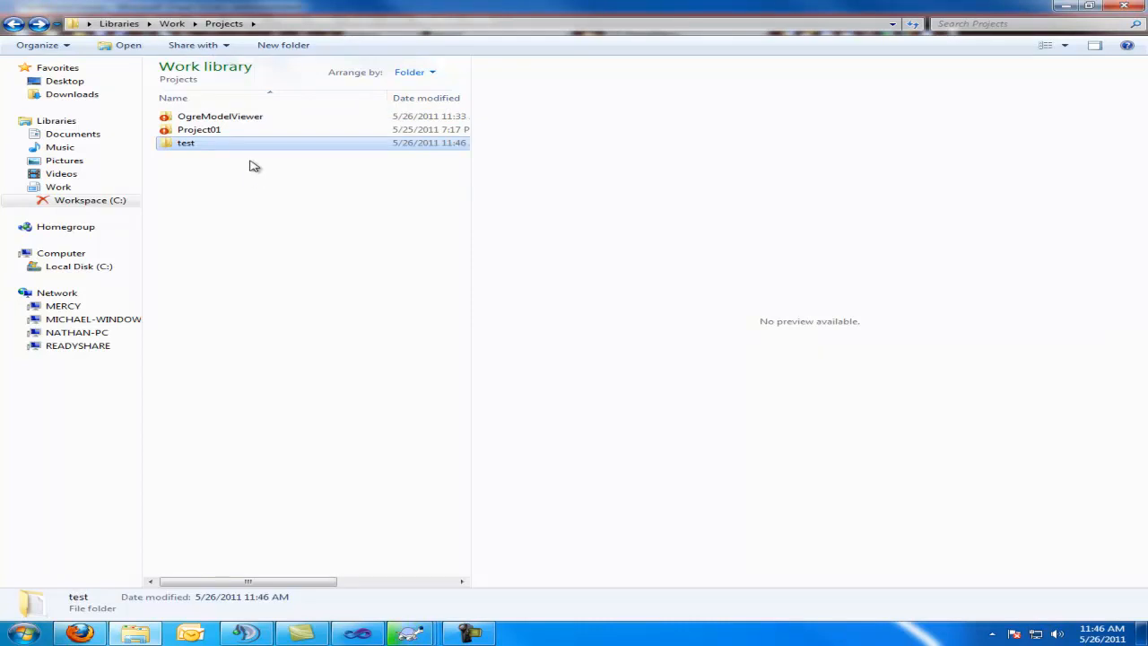
Start a TortoiseSVN import of the test folder with svn://strychnine213.com as the repository URL
right_click(186, 143)
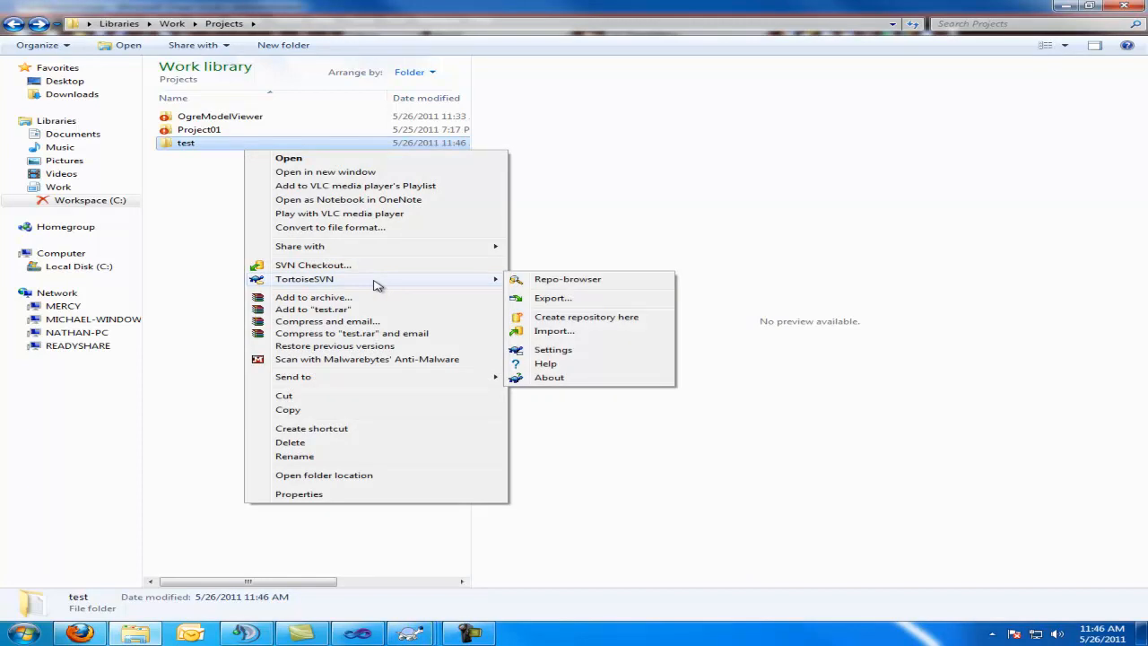
mouse_move(204, 151)
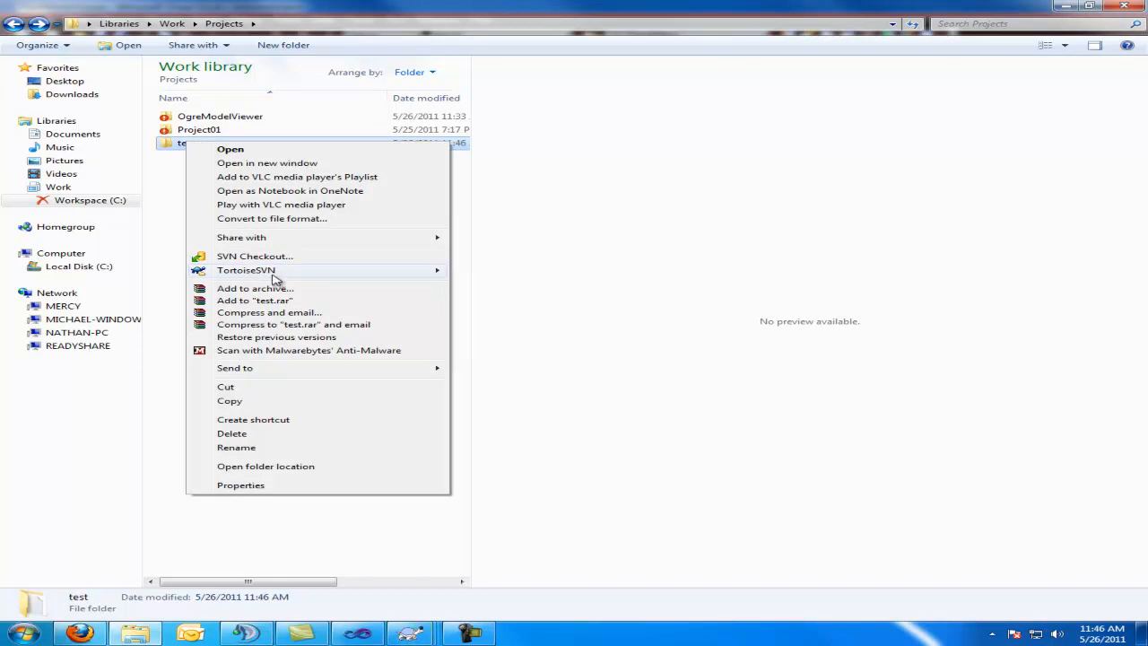
mouse_move(312, 273)
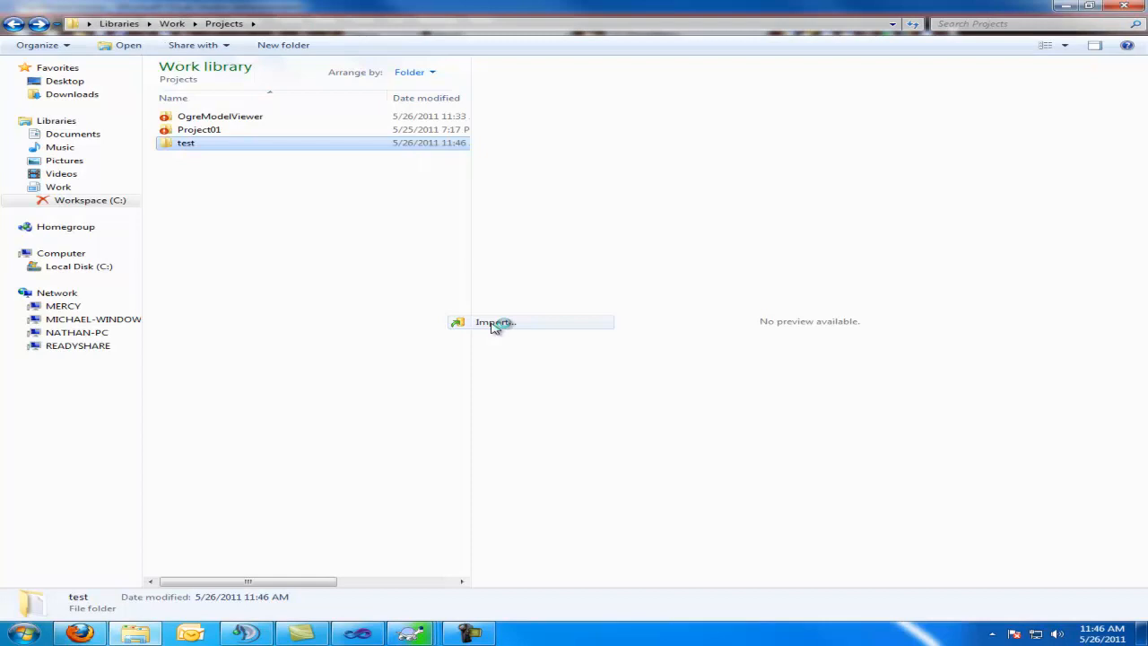
left_click(495, 323)
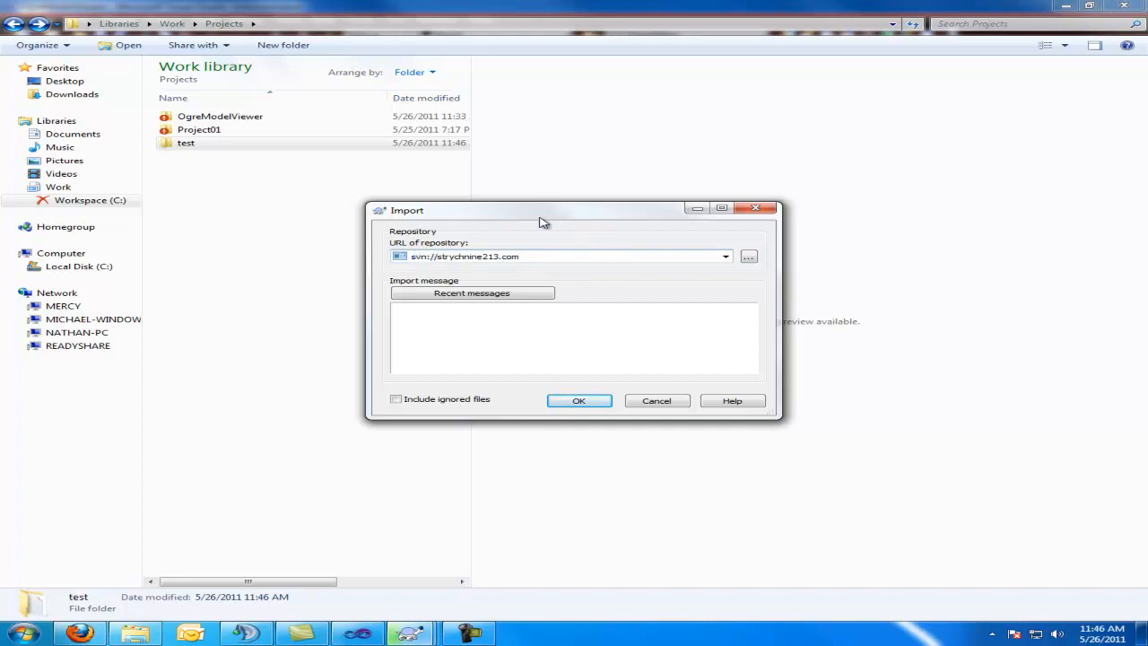
left_click_drag(541, 210, 499, 205)
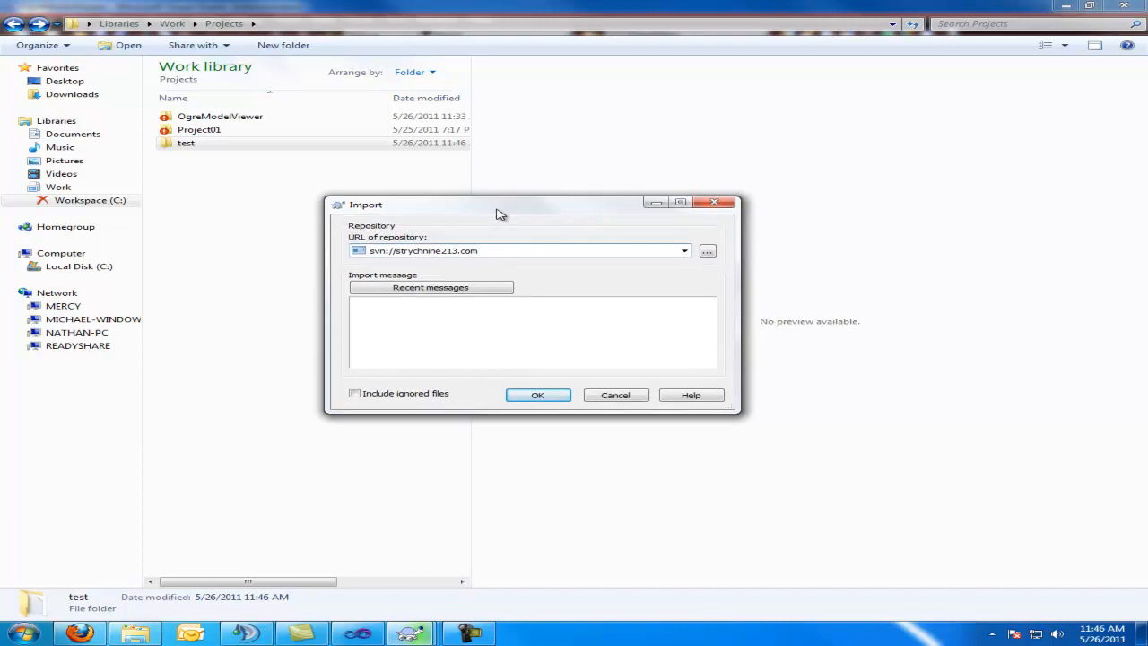
left_click_drag(498, 205, 529, 210)
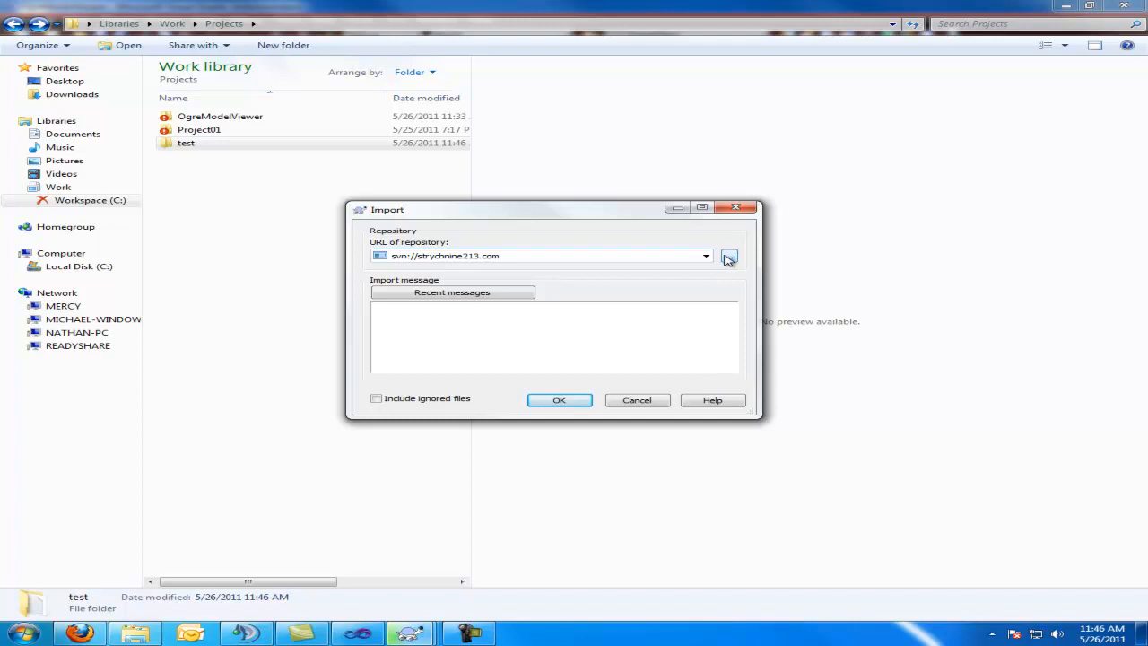
mouse_move(449, 240)
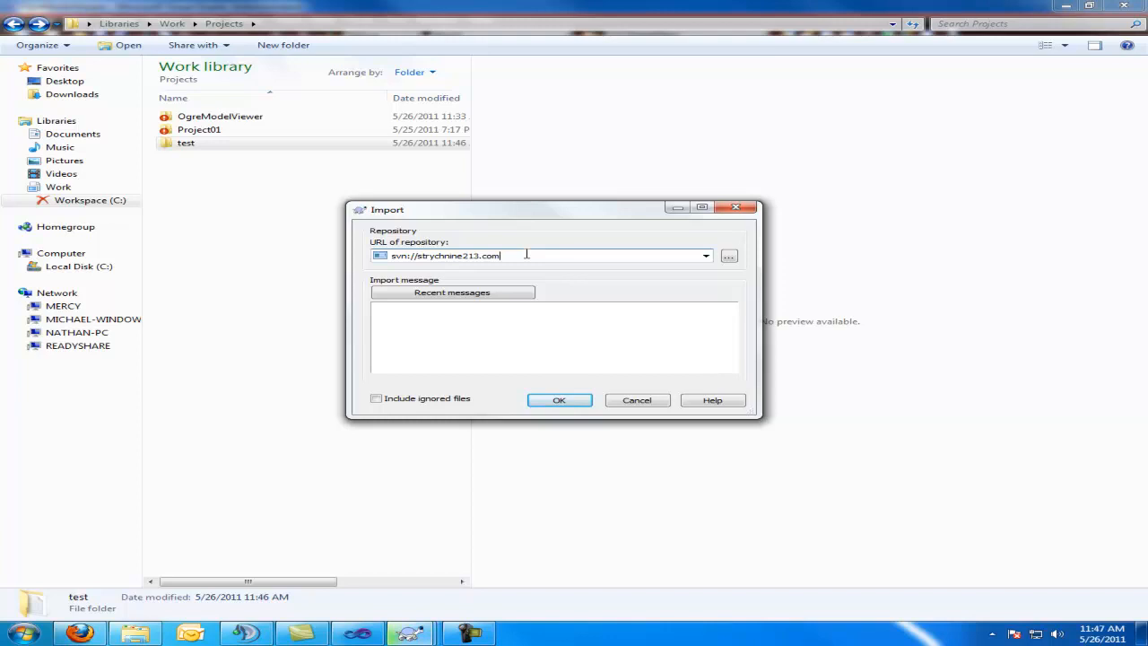
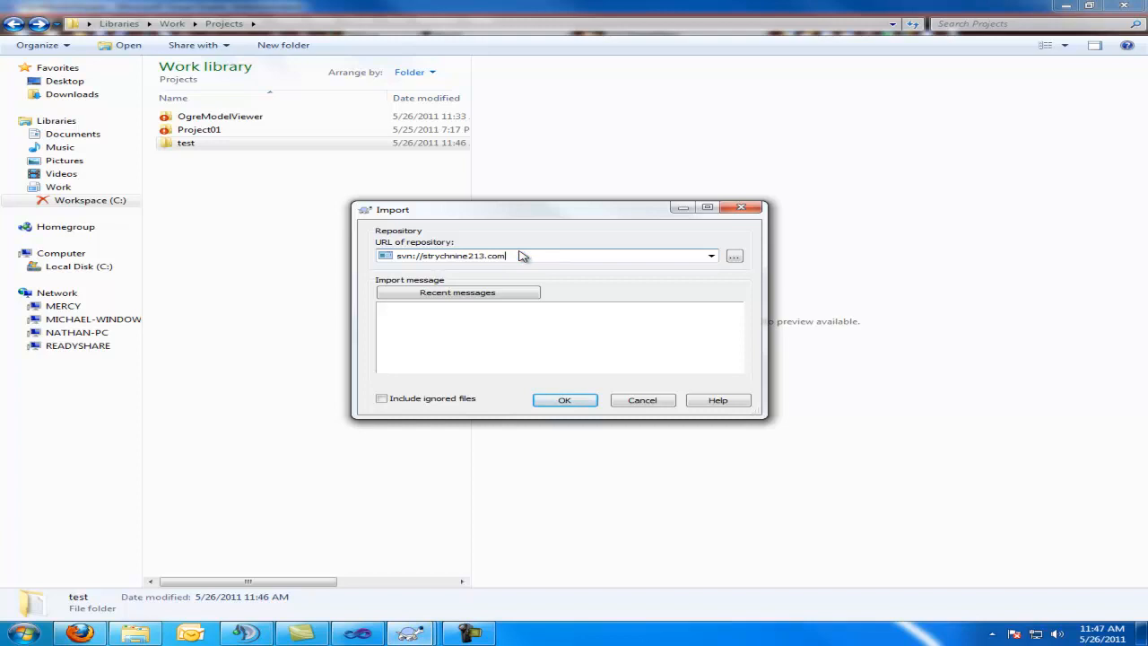
mouse_move(523, 266)
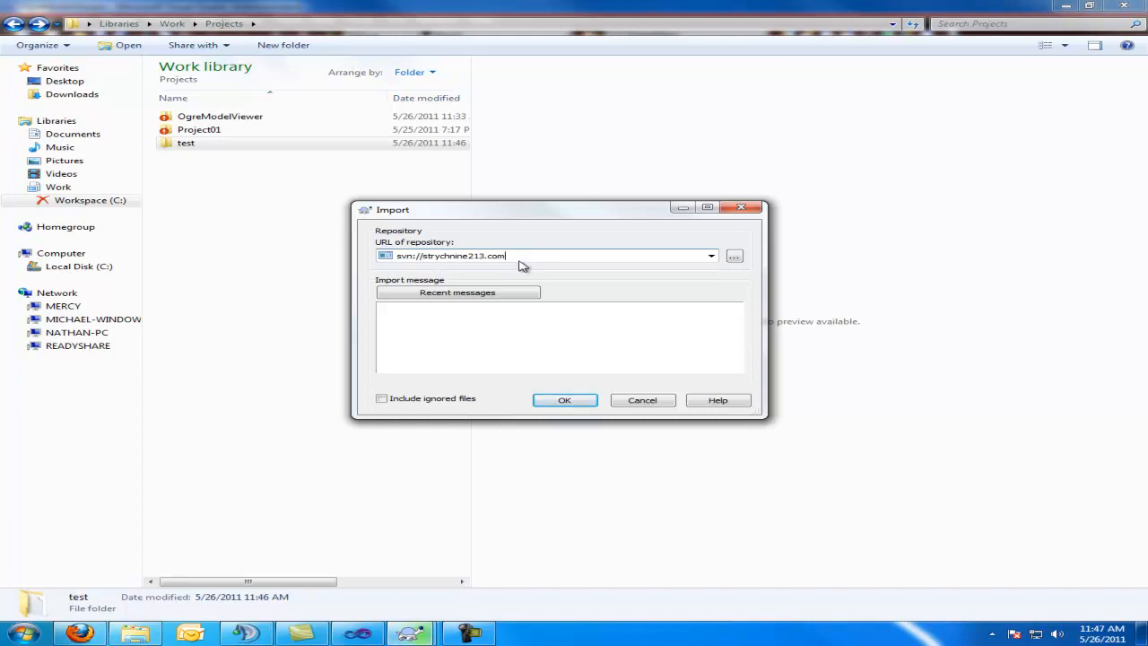
mouse_move(624, 269)
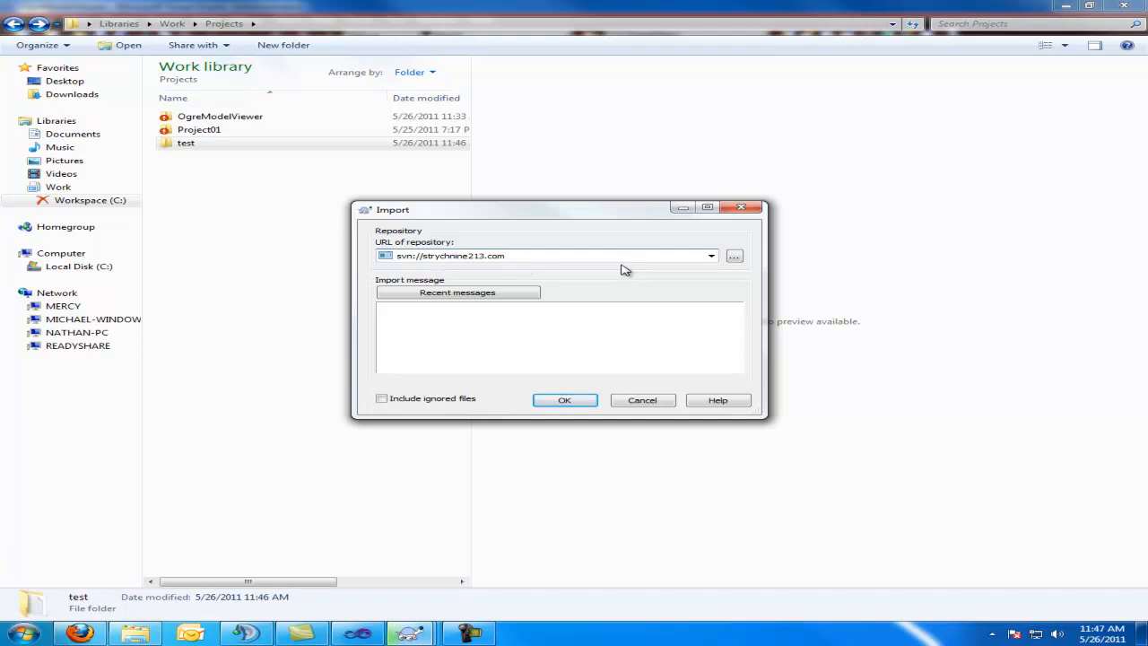
Cancel the import and browse the repository at the confirmed address instead
left_click(642, 400)
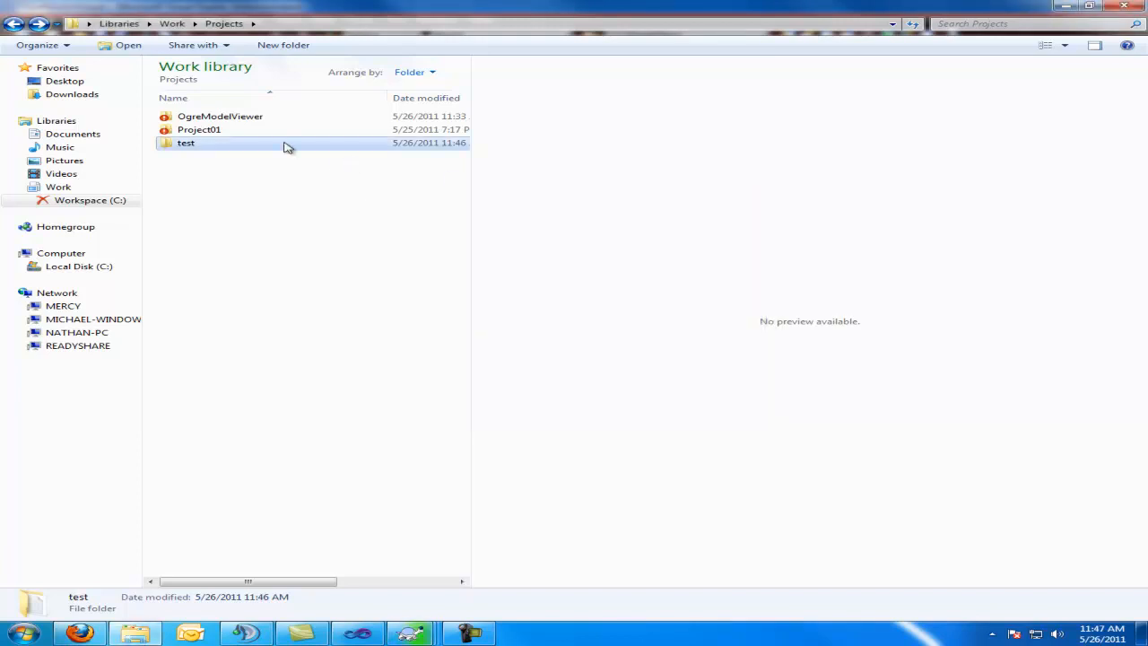
right_click(186, 144)
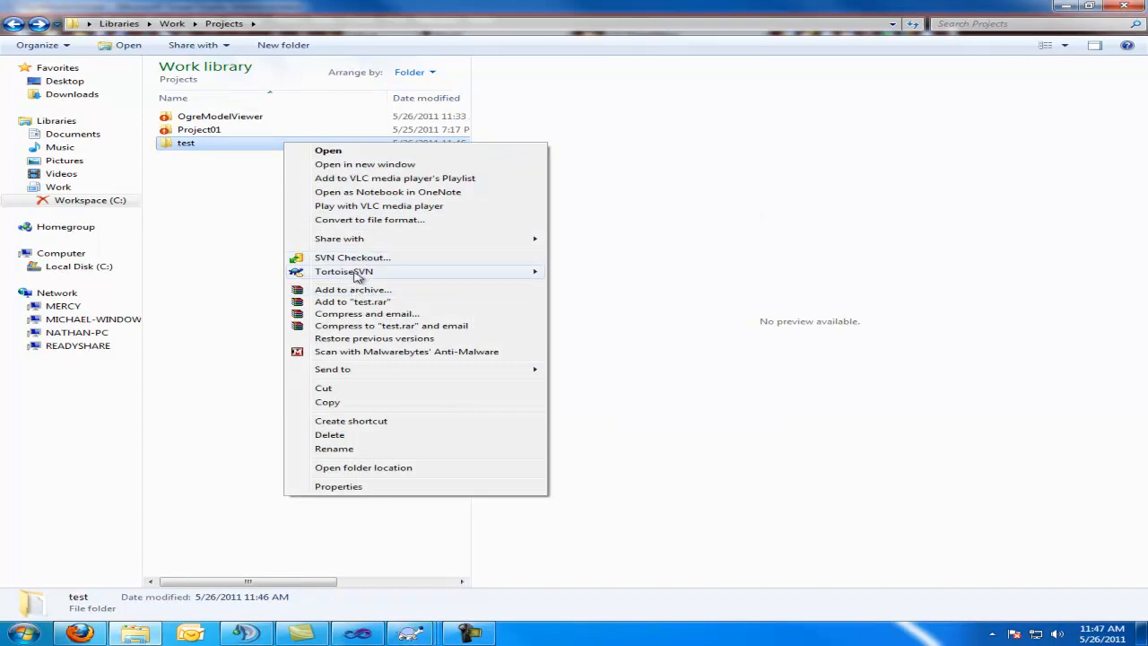
left_click(345, 271)
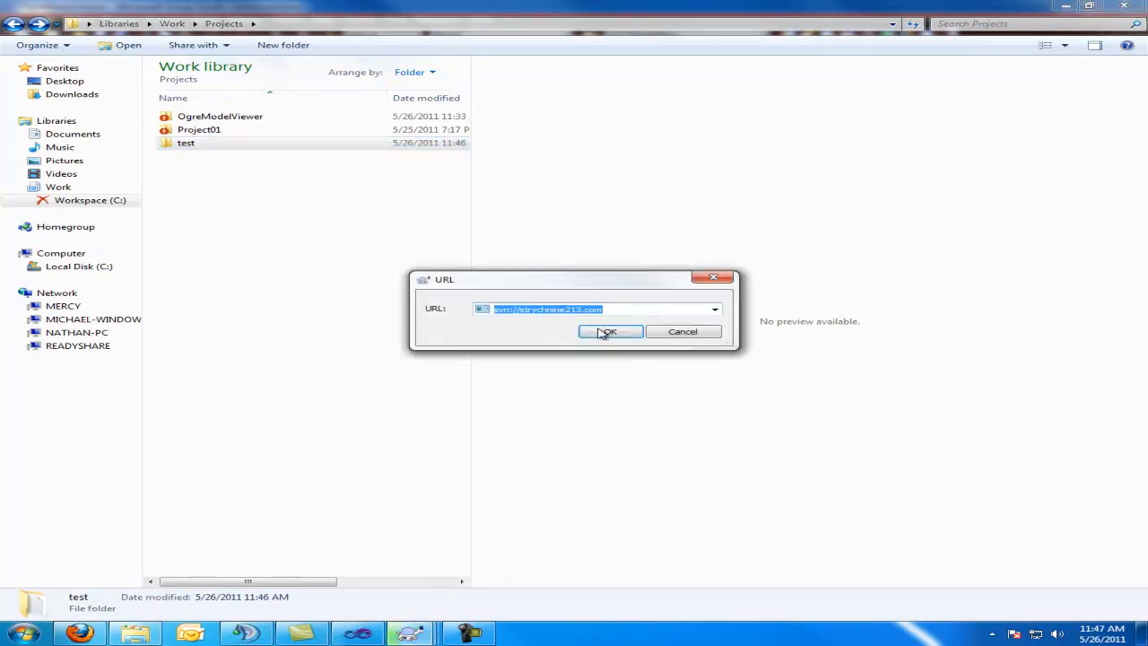
left_click(609, 330)
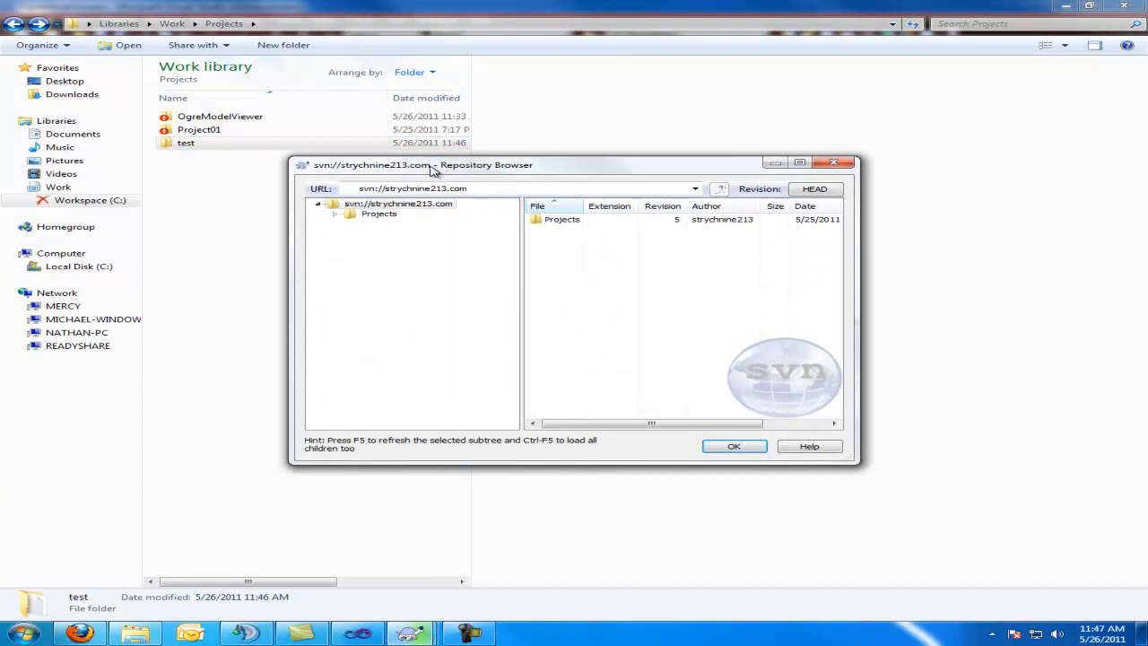
left_click_drag(430, 165, 368, 151)
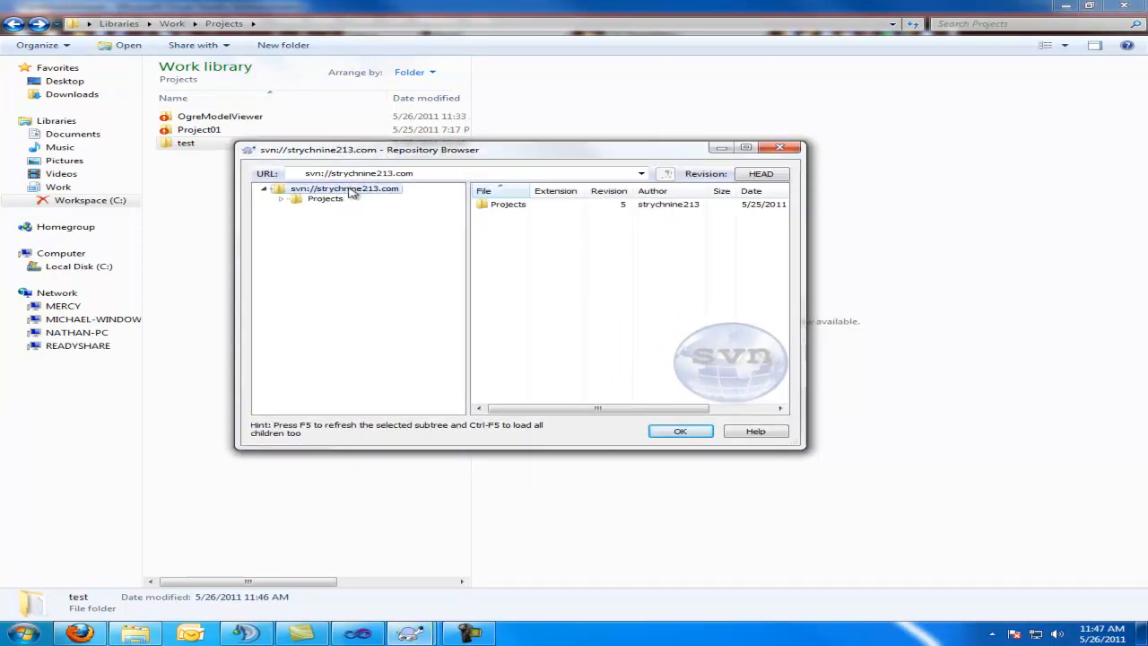
Expand Projects showing OgreModelViewer and Project01, abandon Add file, and close the Repository Browser
left_click(324, 197)
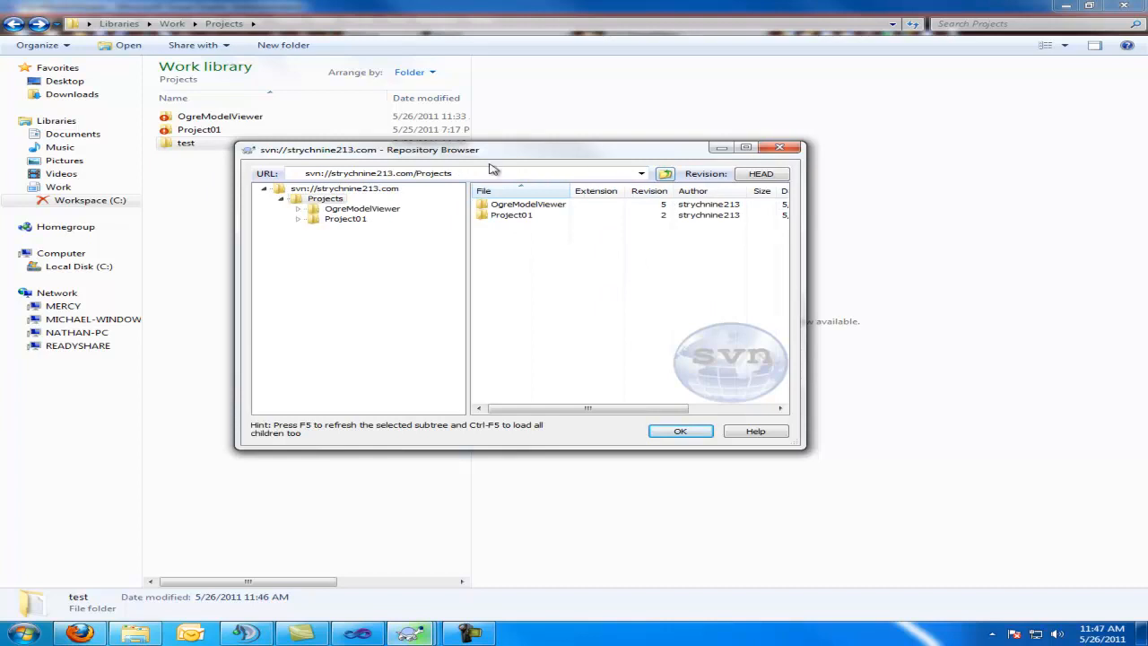
left_click(344, 188)
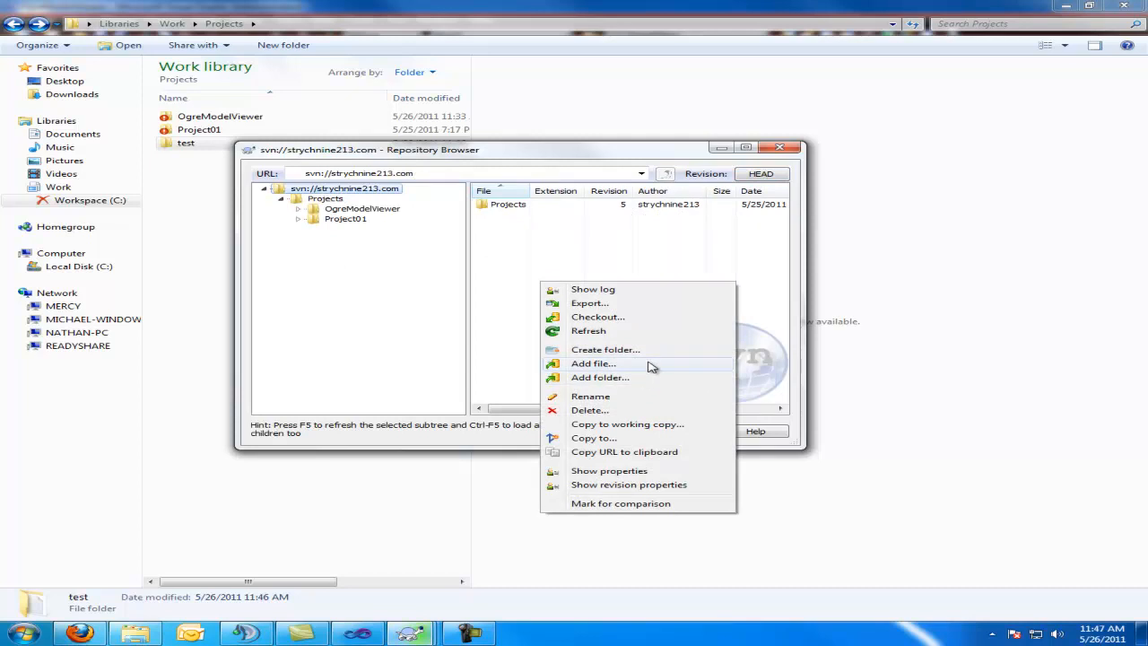
left_click(599, 376)
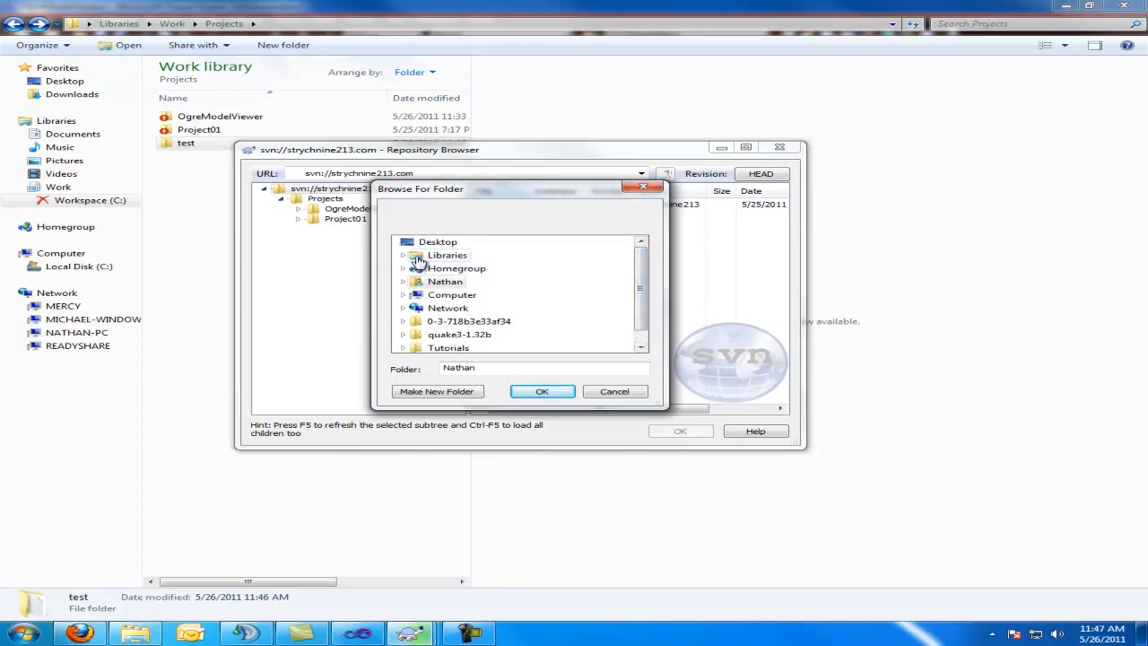
left_click(615, 391)
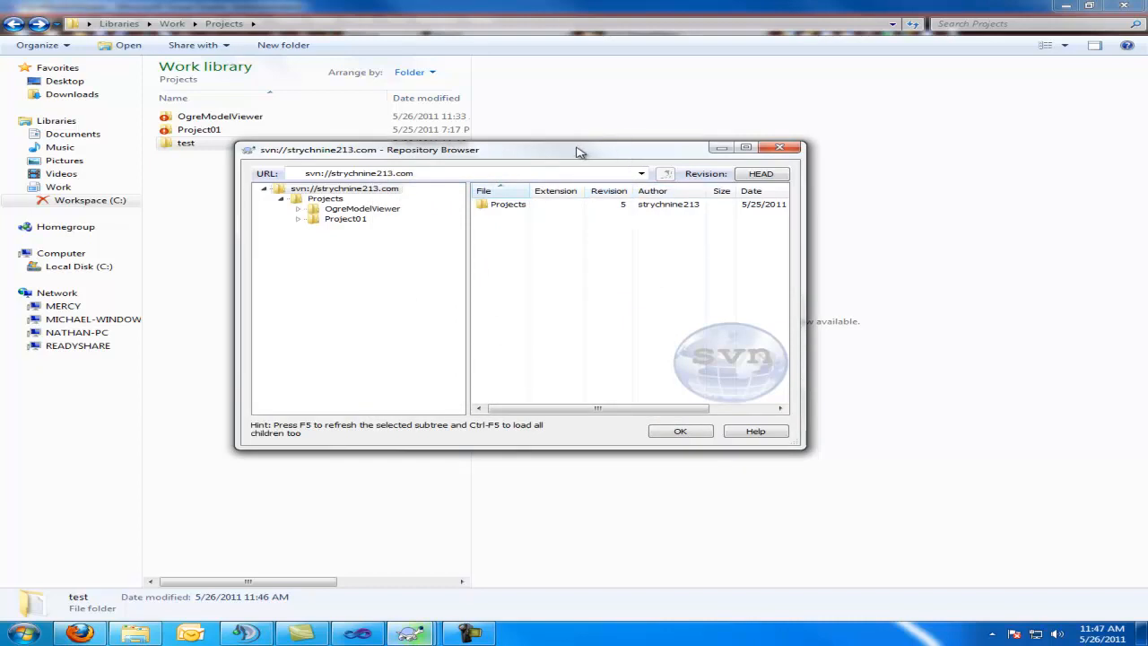
mouse_move(578, 156)
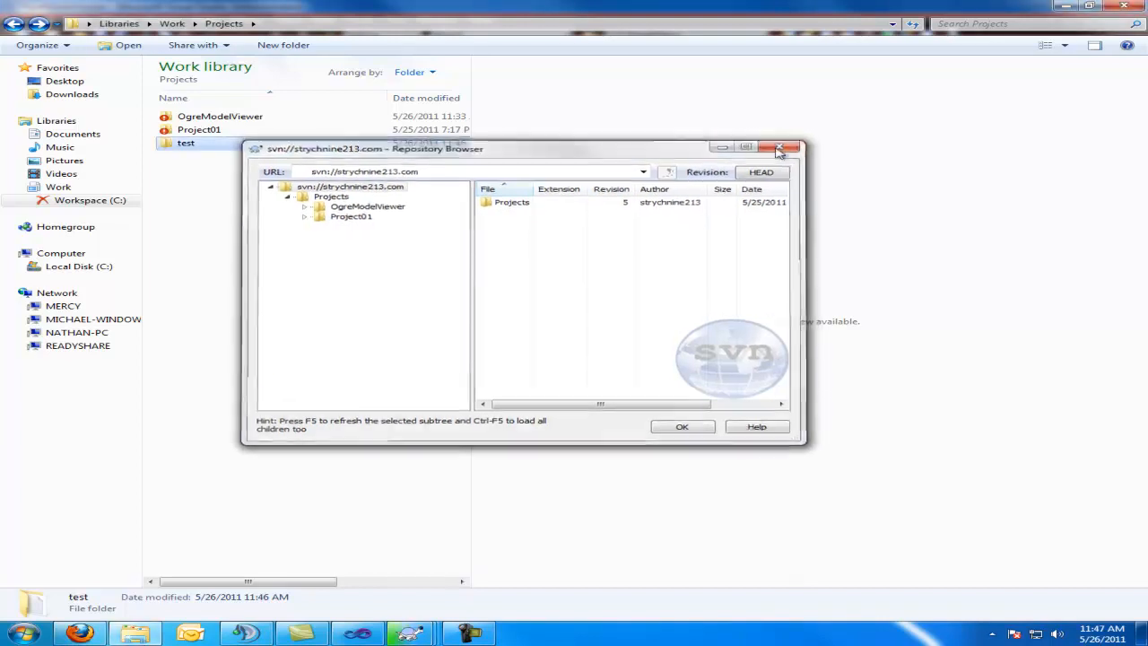
left_click(779, 147)
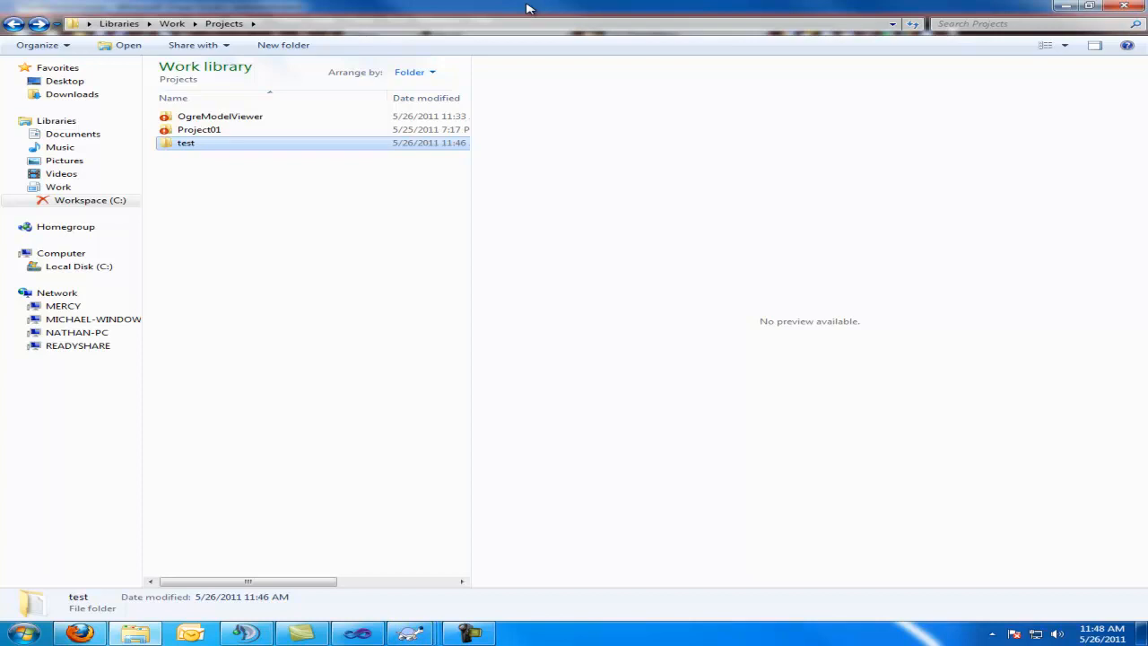
left_click(331, 303)
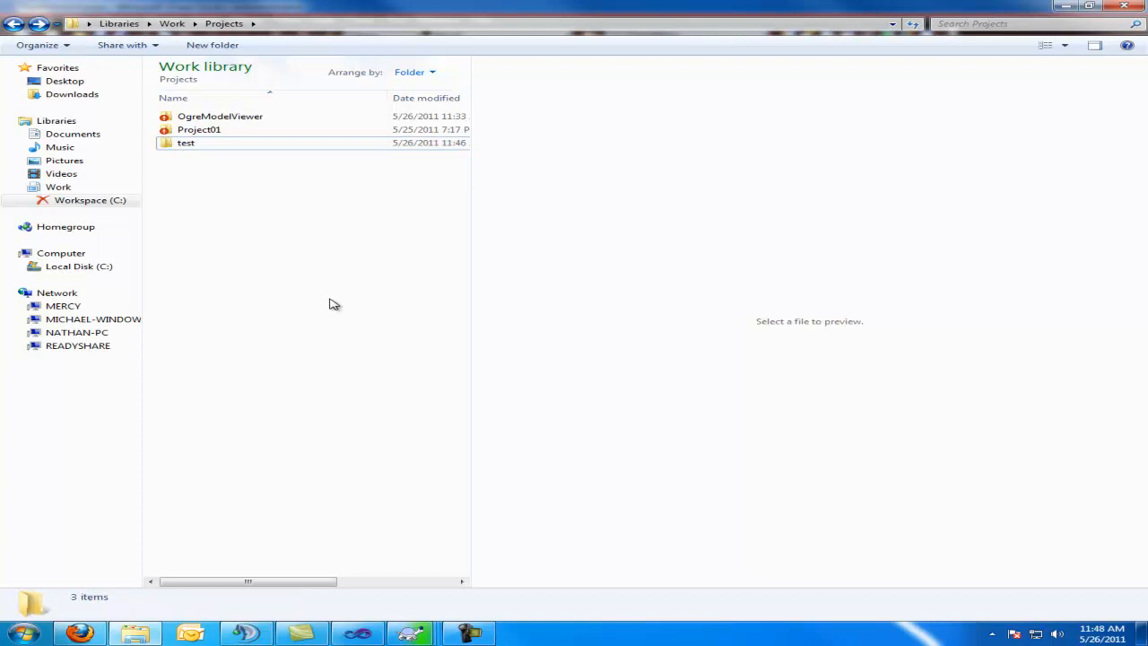
left_click(197, 129)
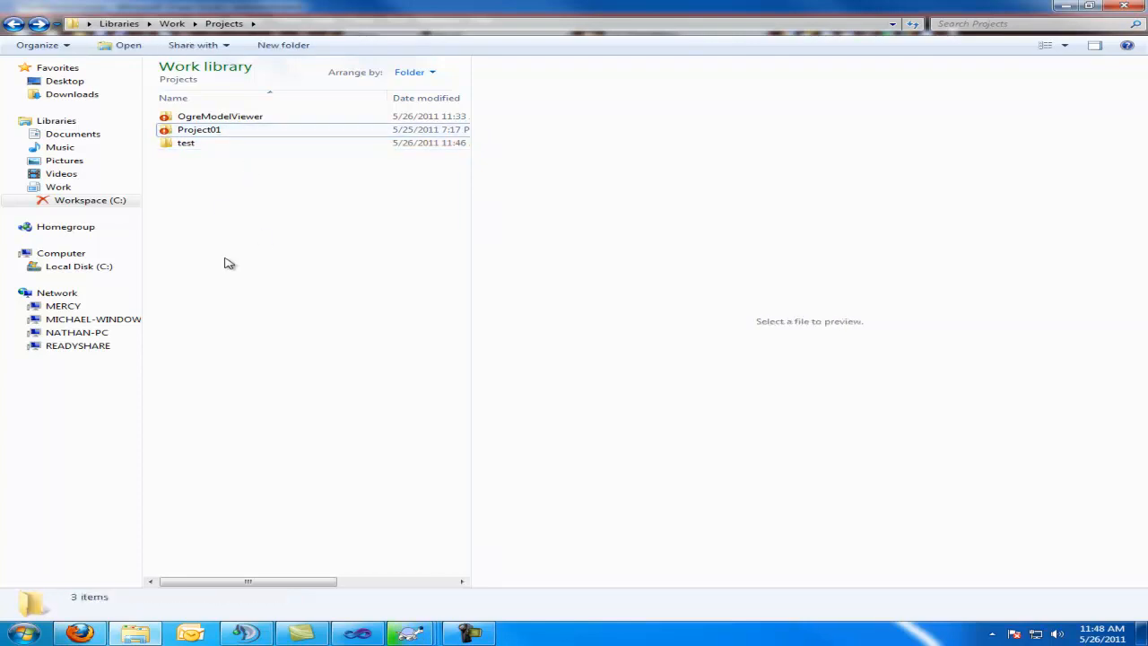
left_click(187, 143)
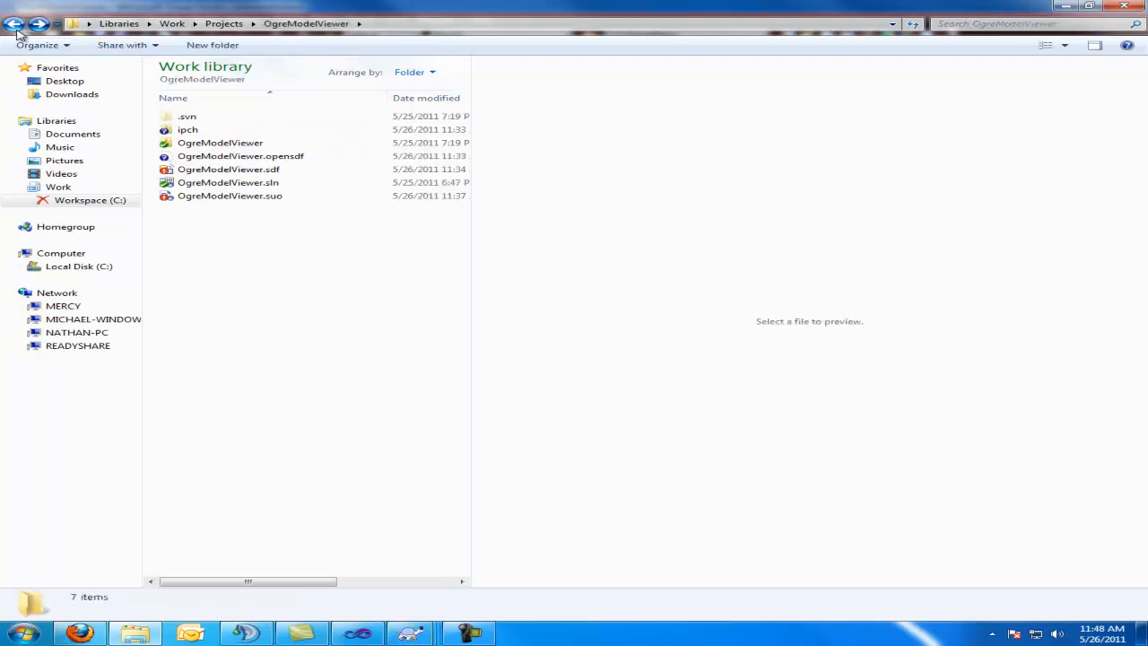
left_click(14, 23)
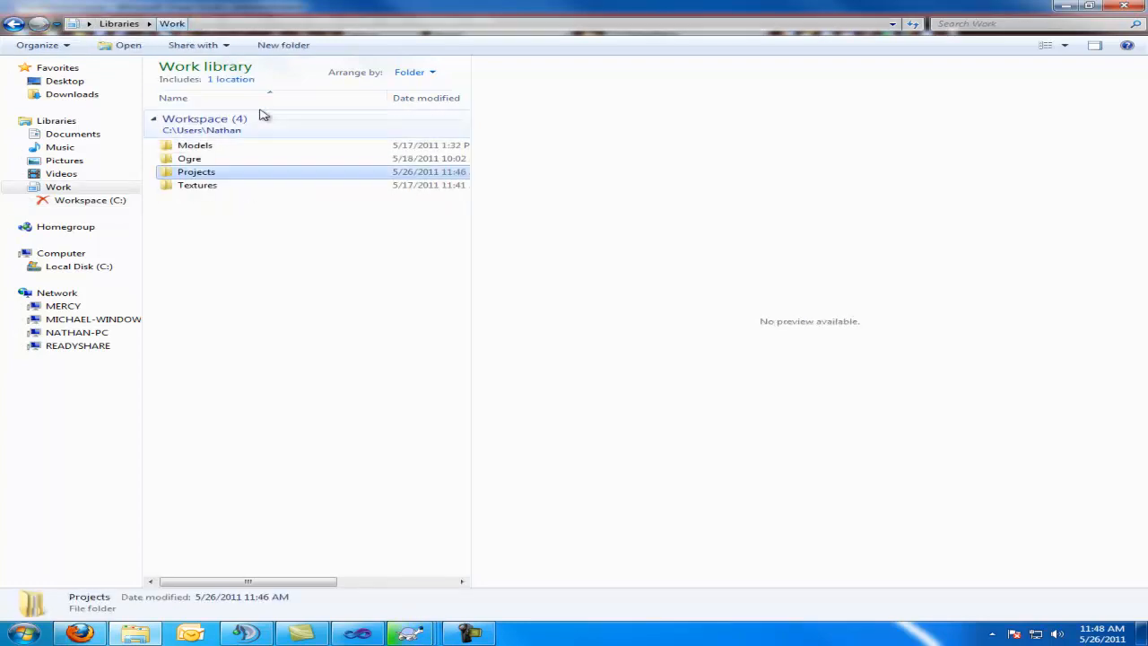
double_click(196, 172)
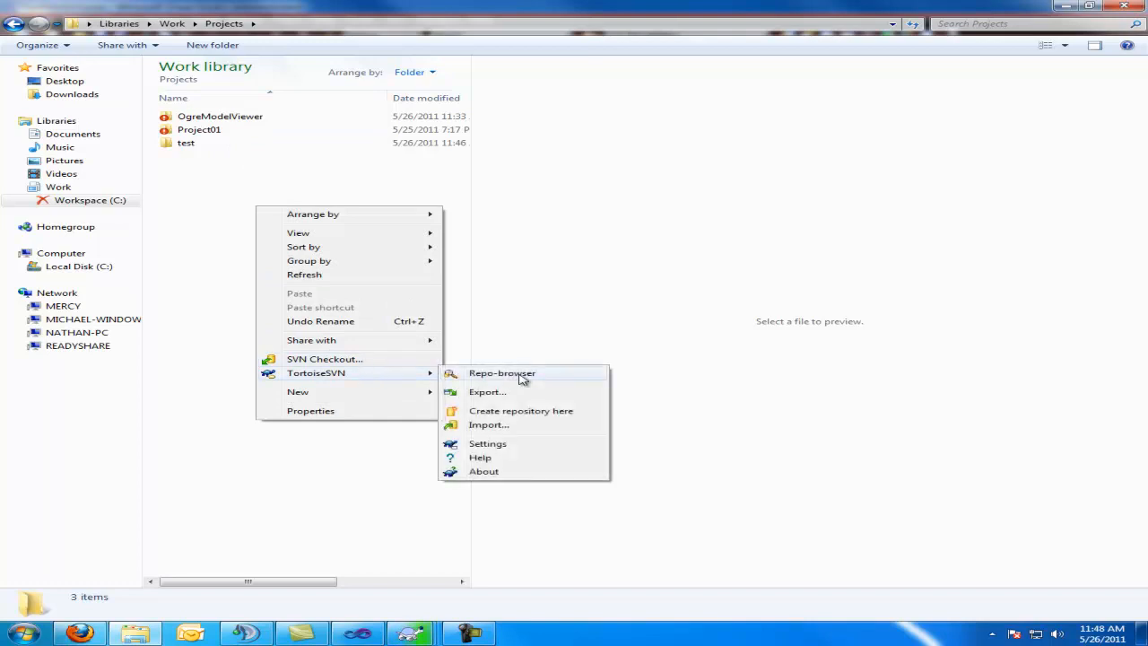
mouse_move(384, 366)
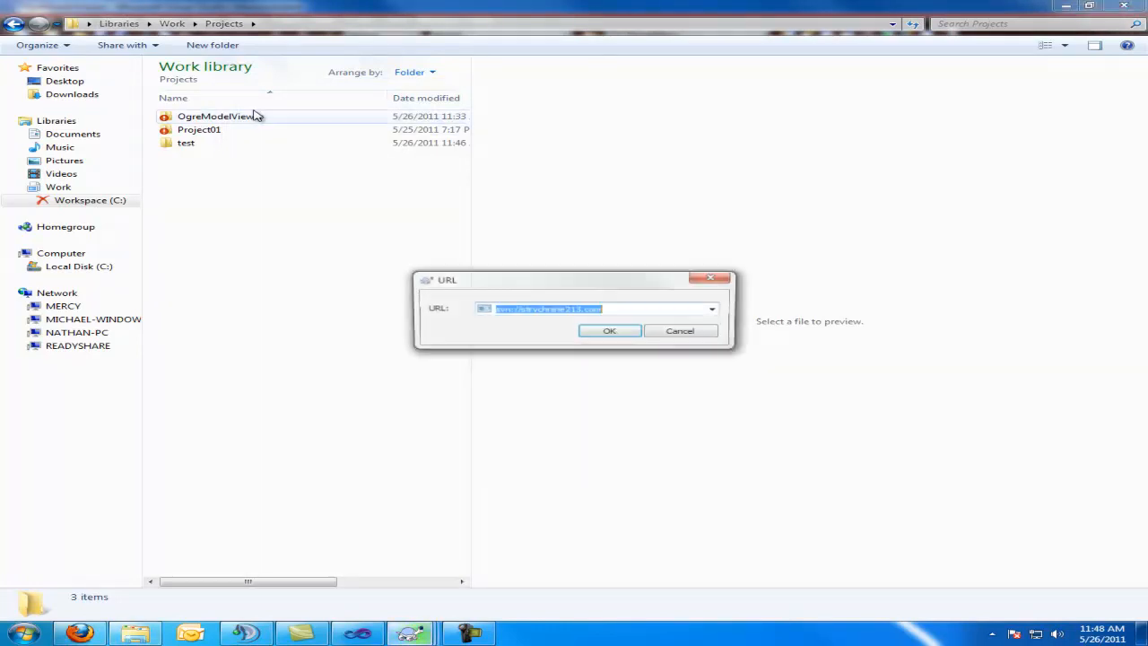
Confirm the repository address and start a checkout of Project01 from the browser
left_click(609, 330)
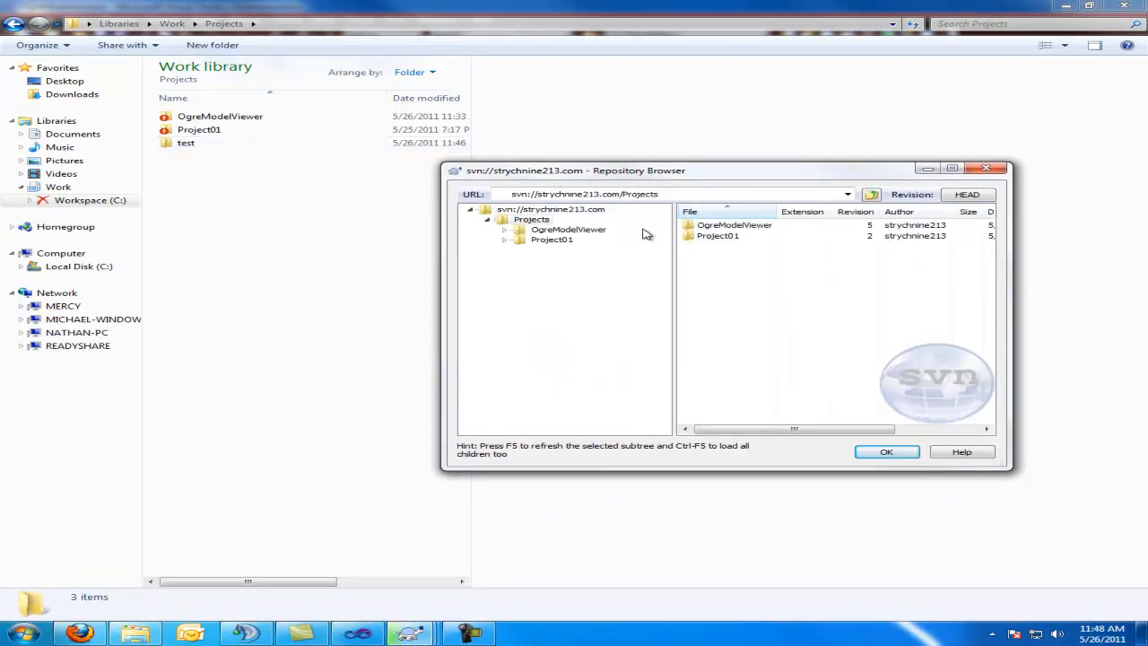
right_click(717, 235)
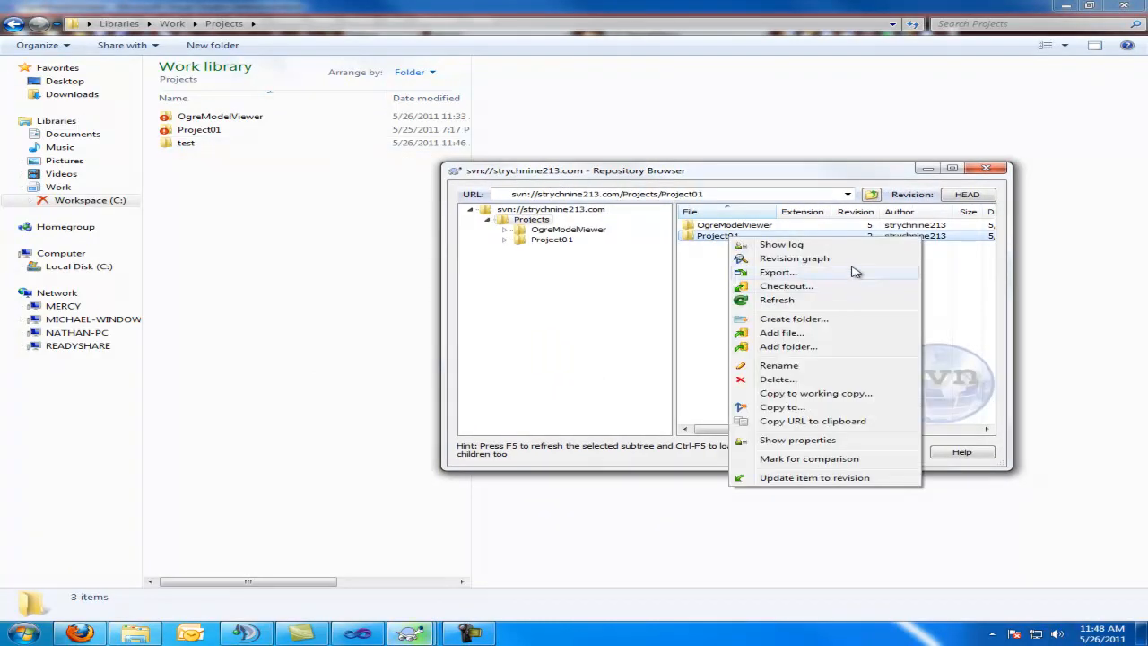
left_click(786, 285)
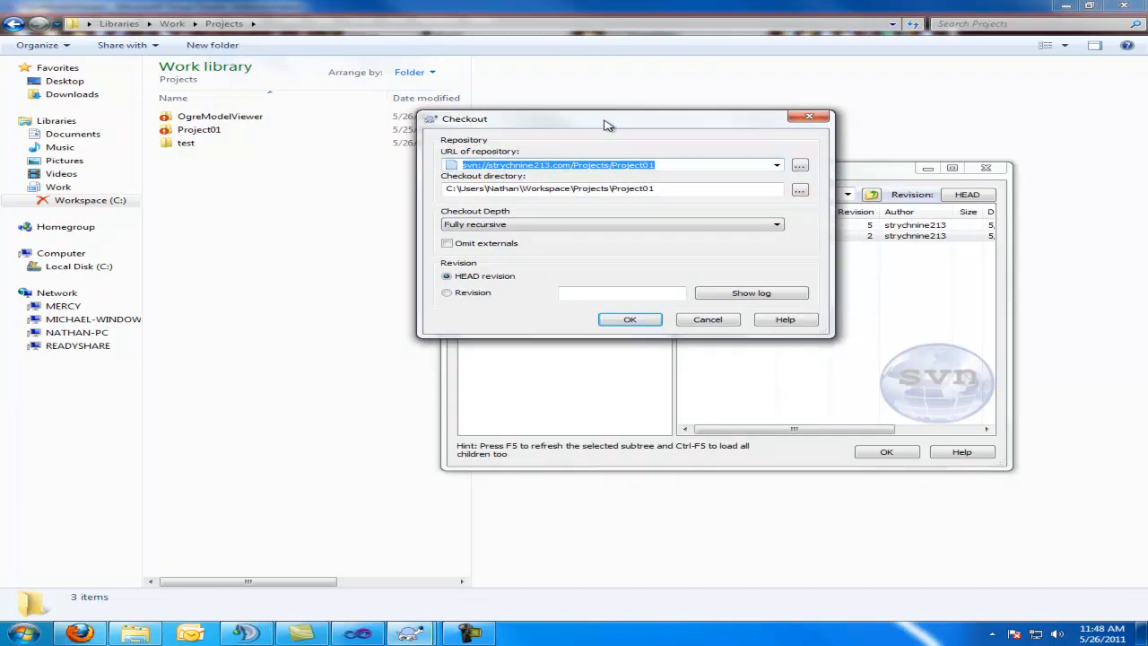
mouse_move(538, 65)
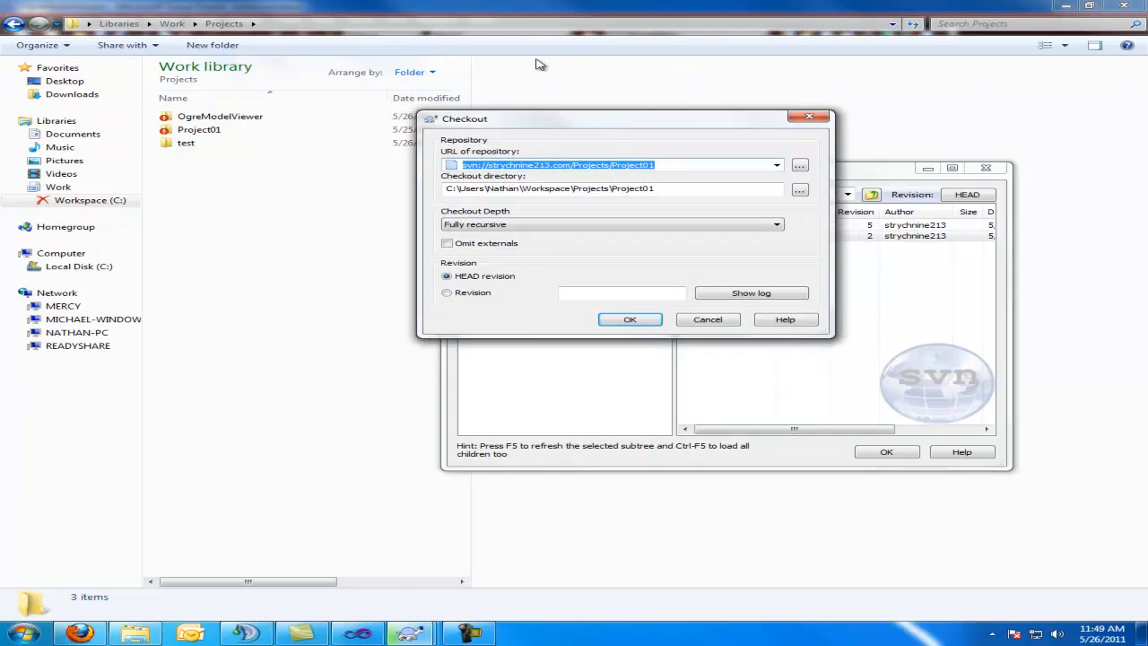
Check out Project01 at HEAD, fully recursive, into the non-empty Workspace\Projects\Project01 folder
left_click_drag(464, 118, 488, 172)
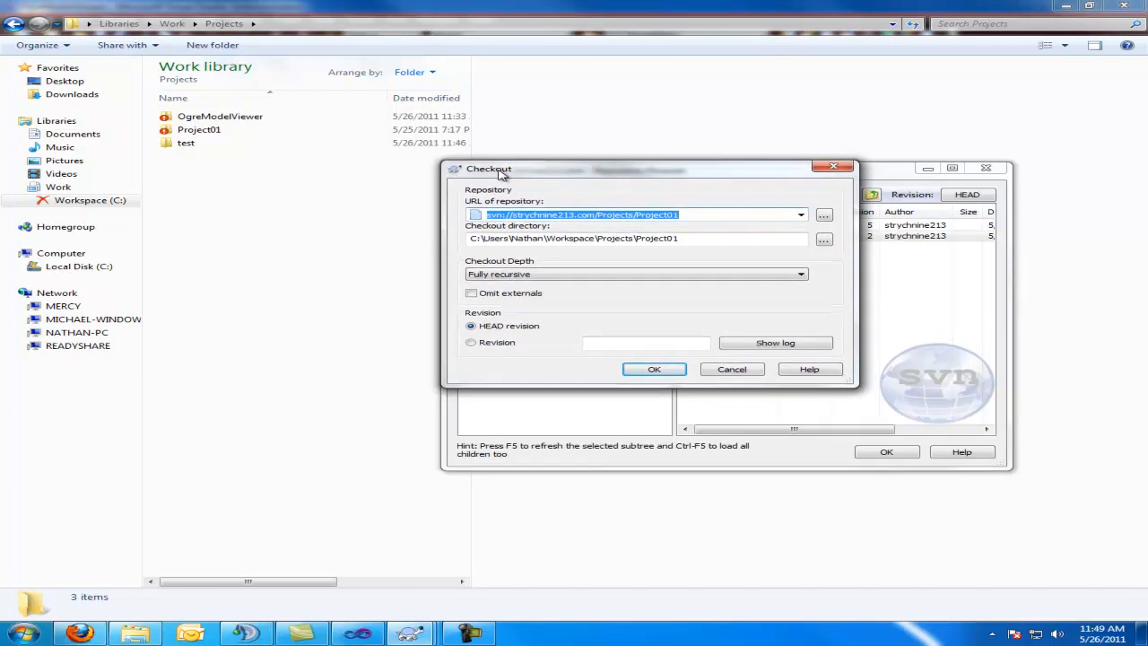
left_click(653, 369)
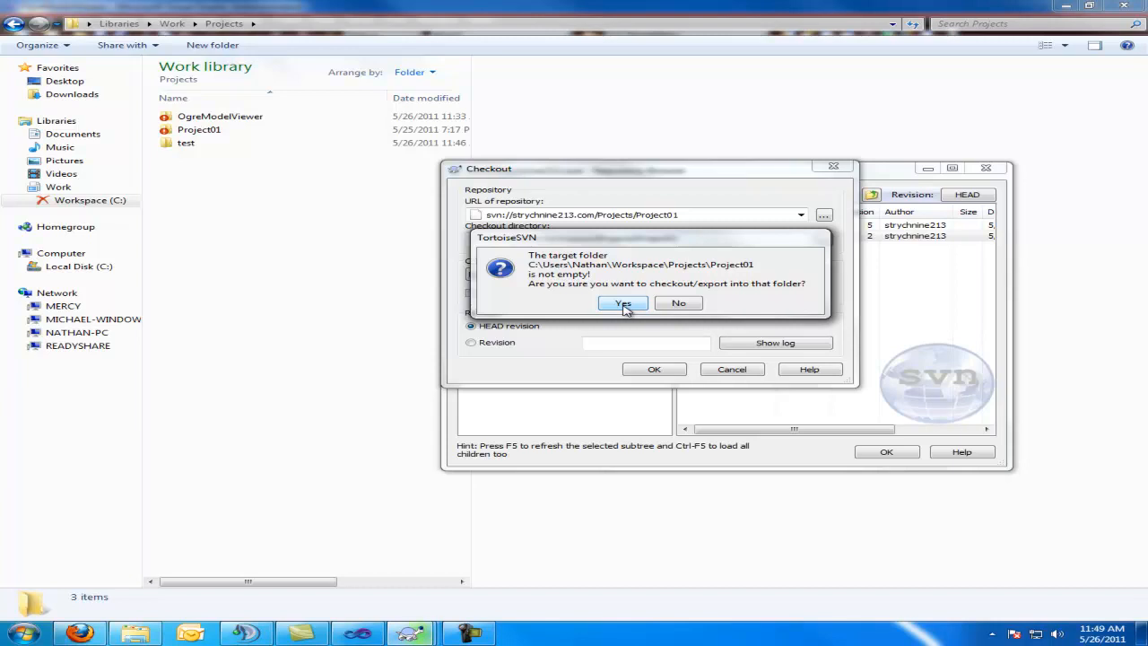
left_click(622, 302)
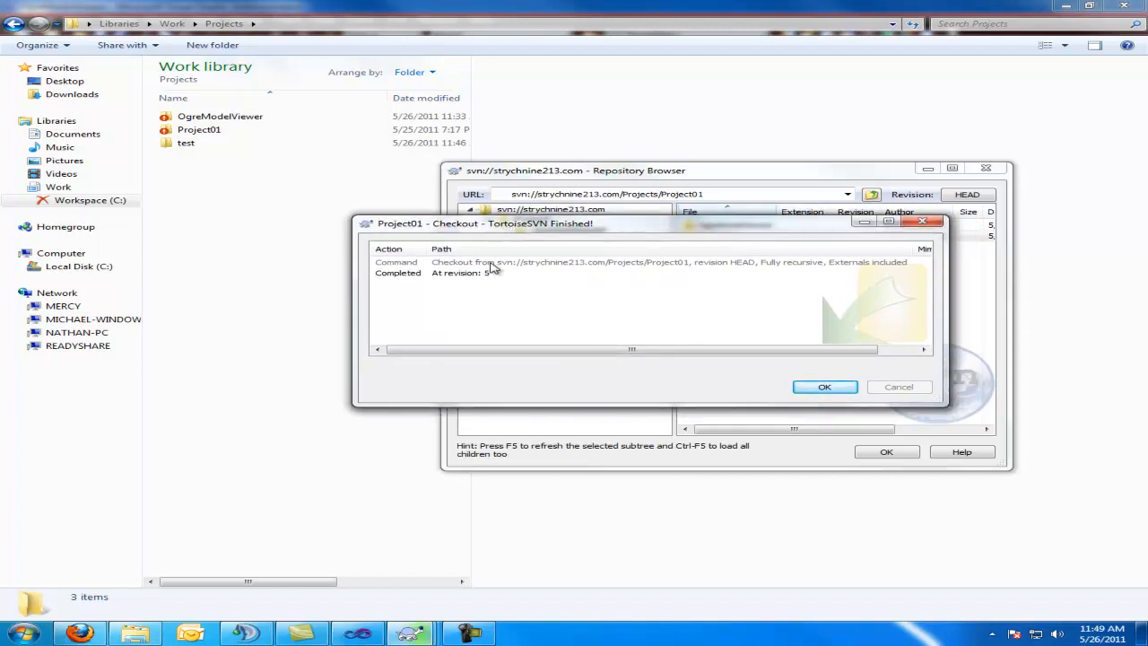
Close the checkout report, open the local Project01 folder and launch Project01.sln
left_click(823, 387)
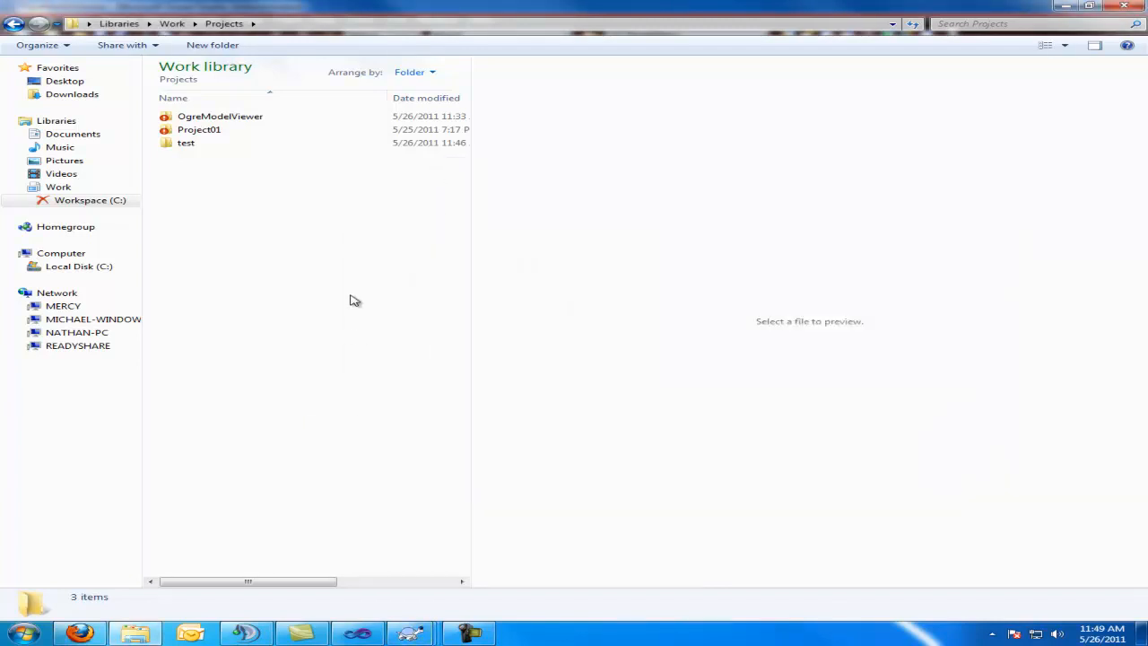
double_click(197, 129)
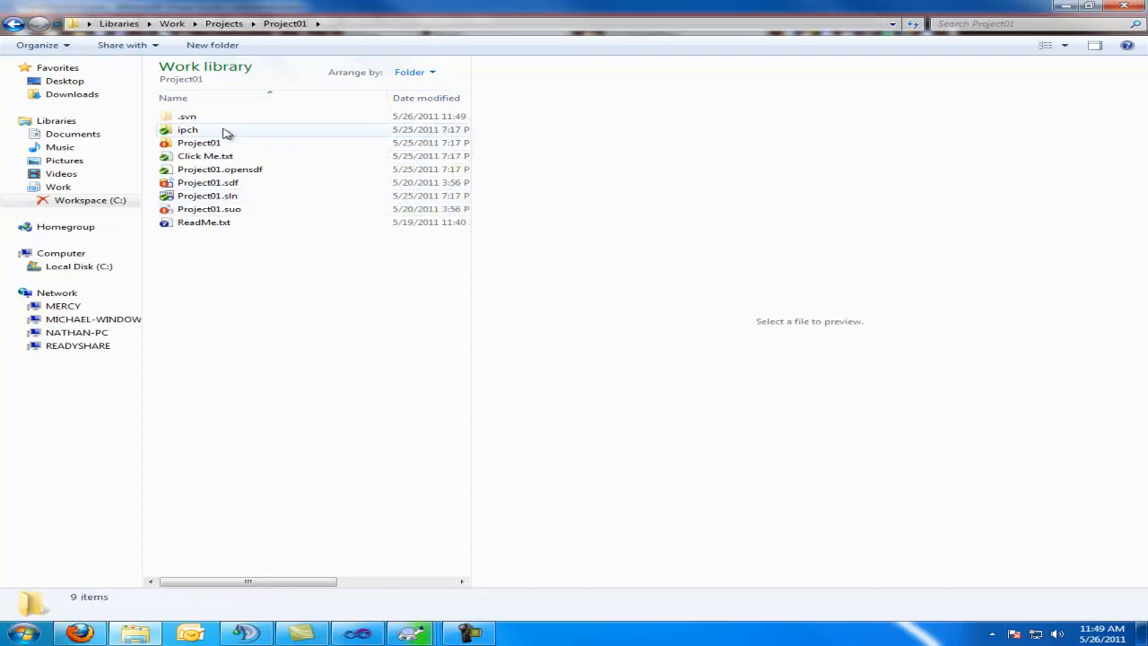
mouse_move(296, 169)
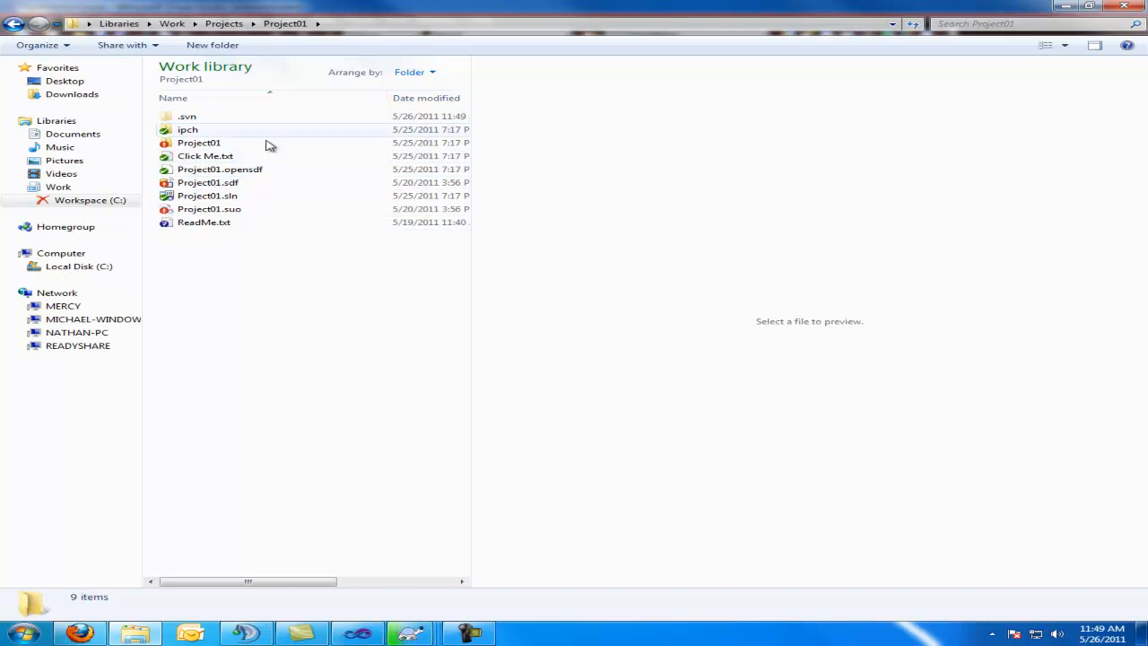
mouse_move(208, 195)
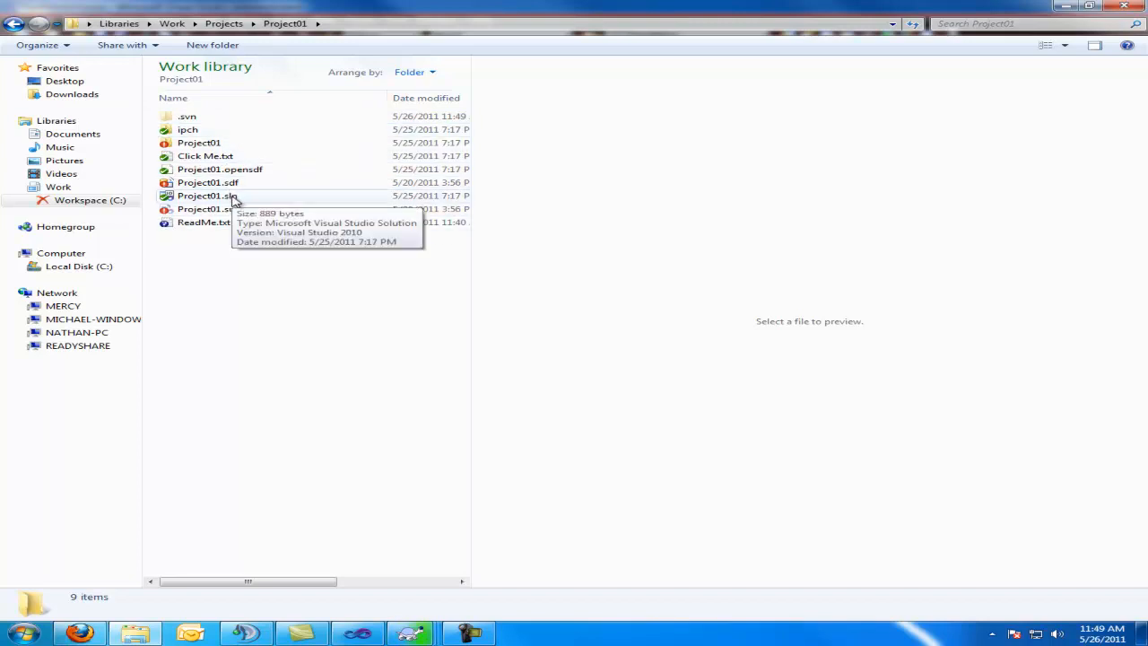
left_click(208, 196)
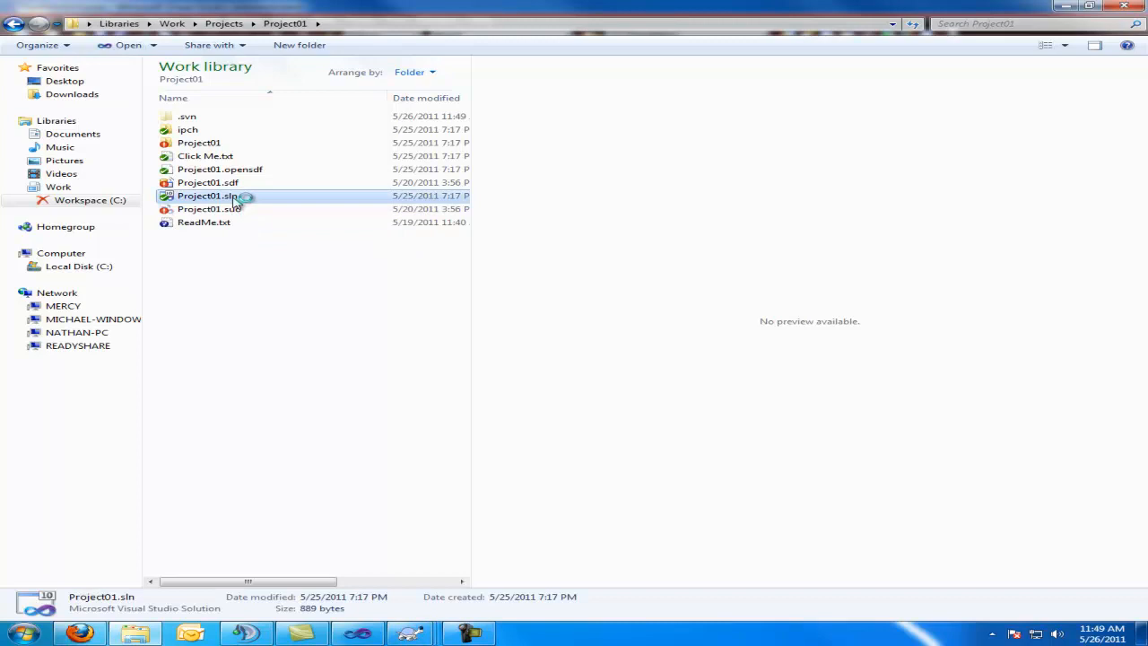
double_click(208, 195)
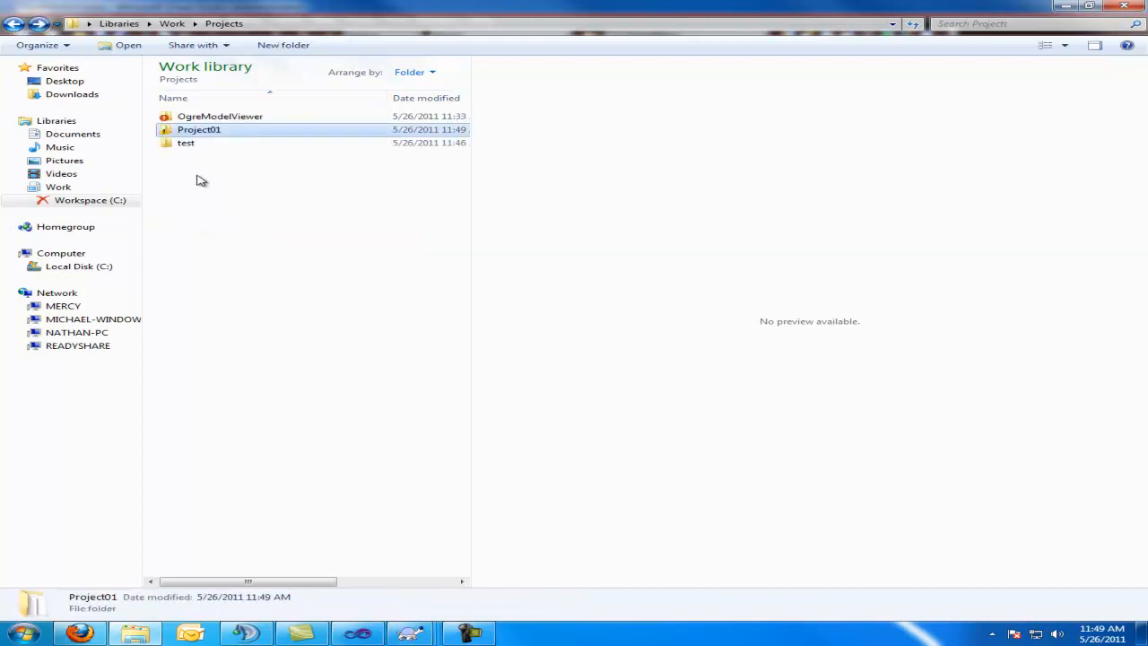
Run SVN Update on Project01 to revision 5 and return to the Projects folder
right_click(199, 129)
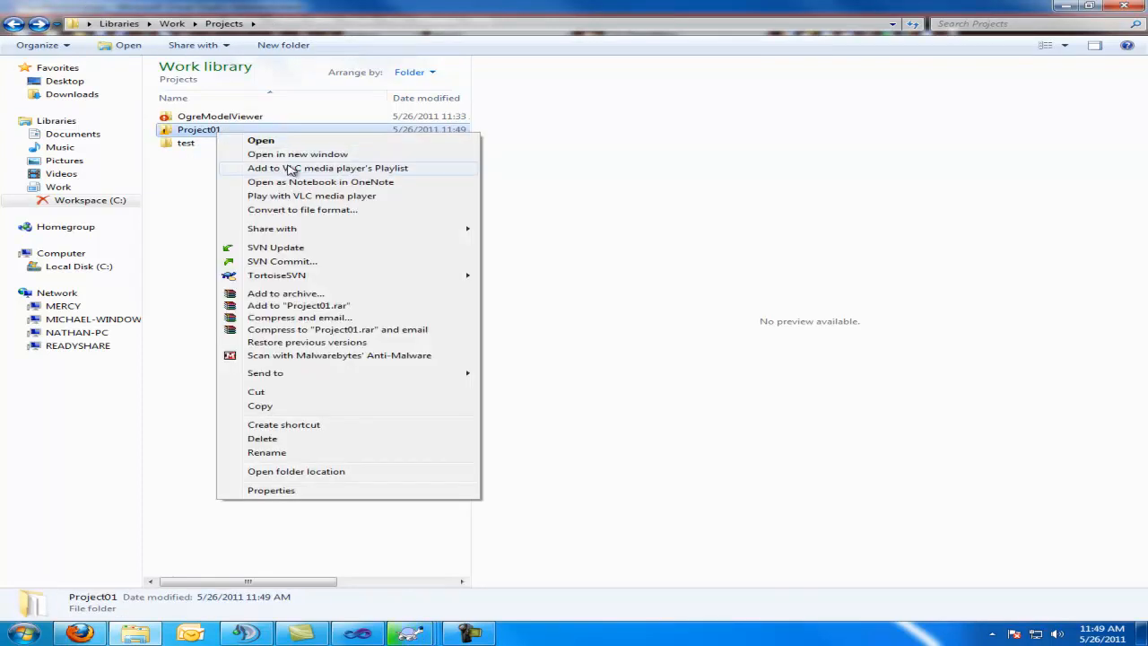
left_click(277, 247)
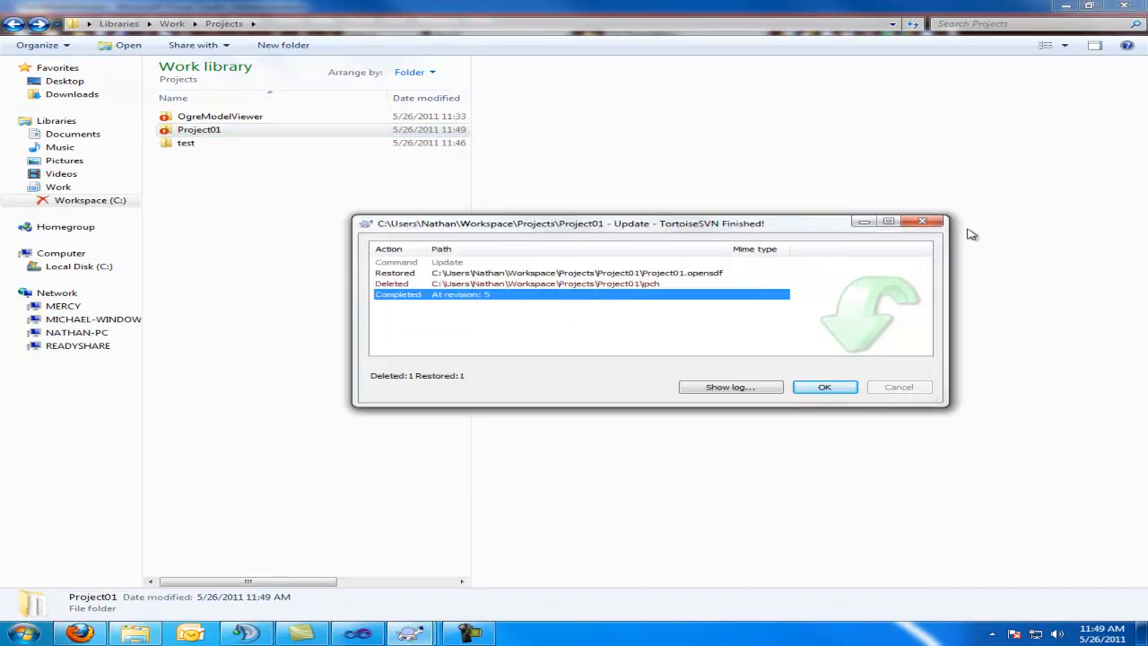
left_click(824, 387)
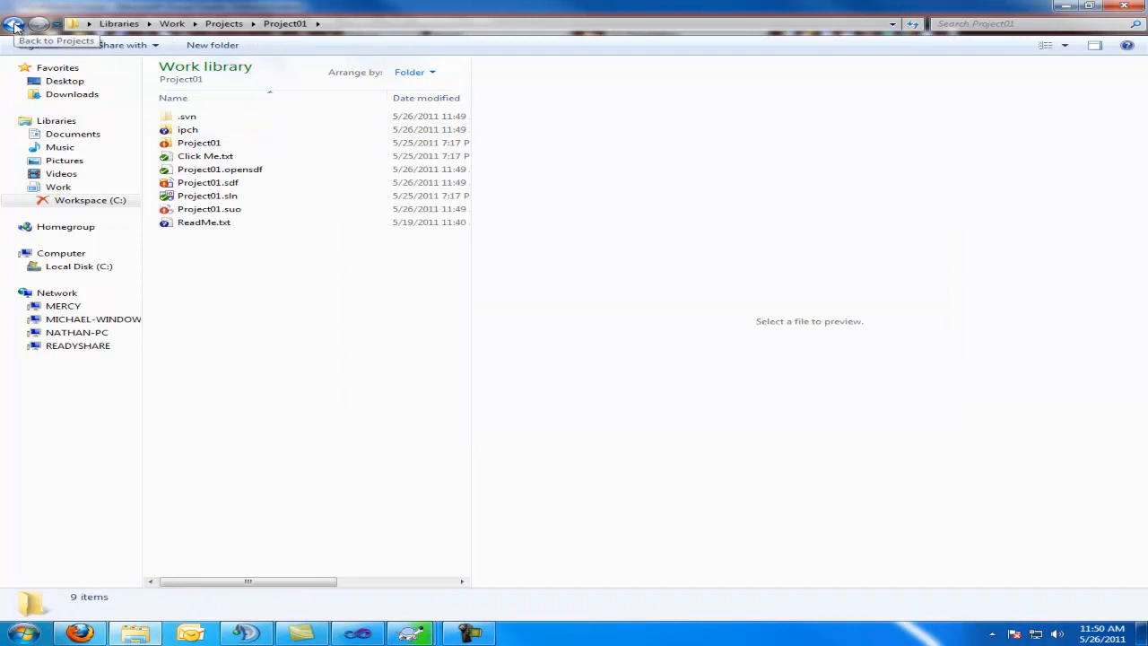
left_click(15, 23)
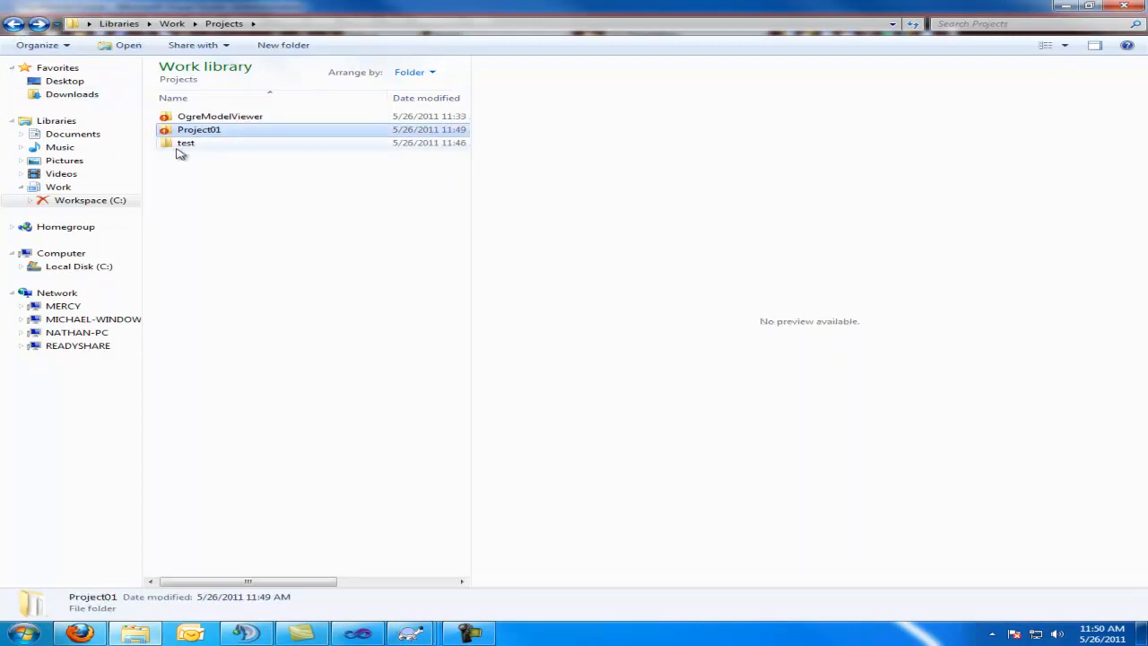
mouse_move(187, 144)
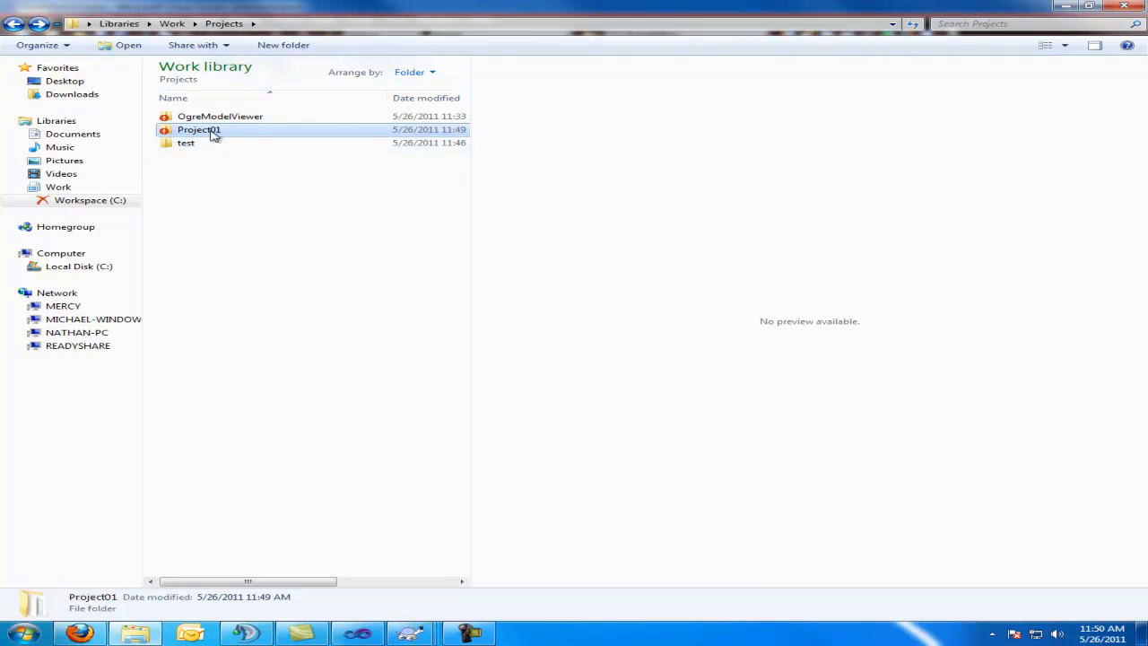
Bring up the context actions for the Project01 folder again
right_click(198, 129)
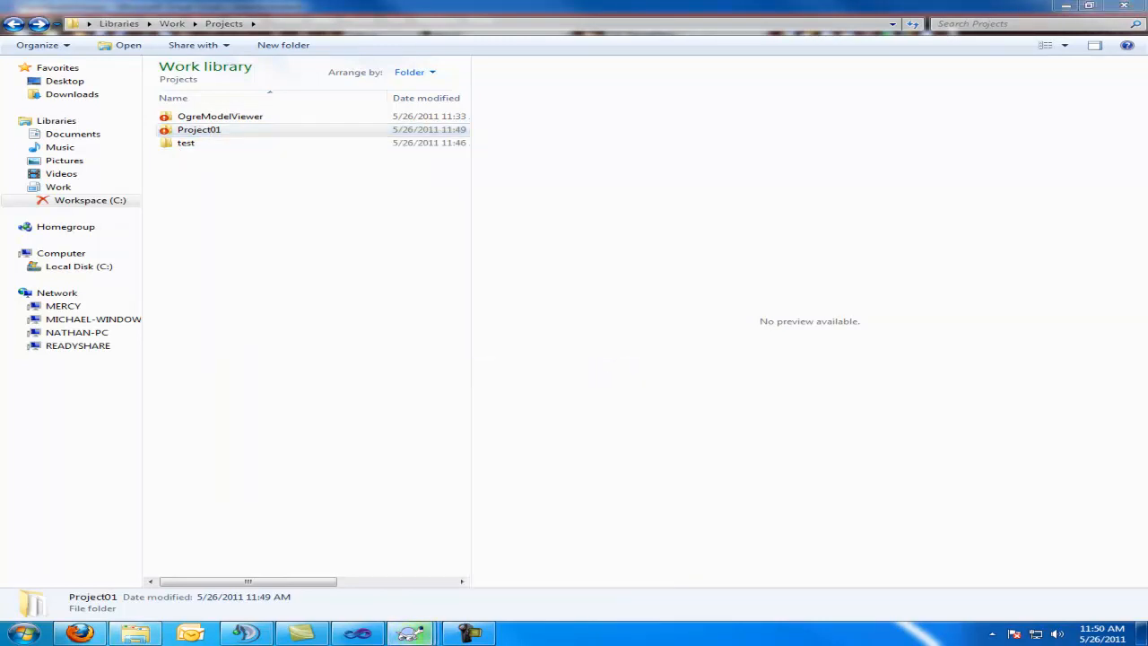
left_click(199, 129)
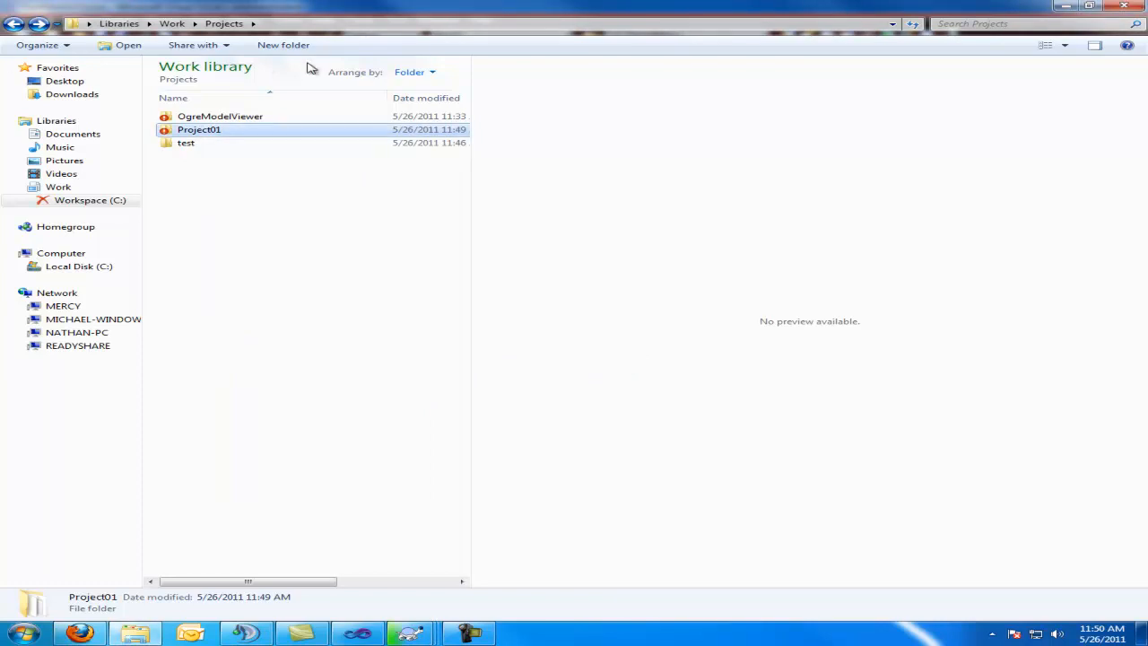
right_click(199, 129)
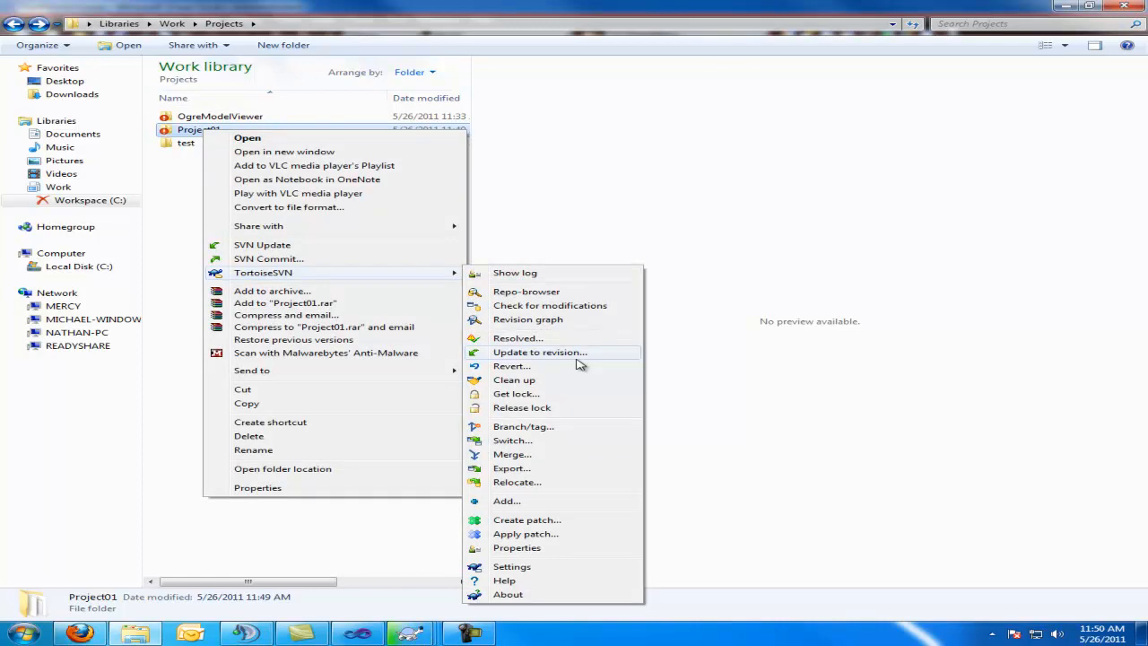
mouse_move(552, 290)
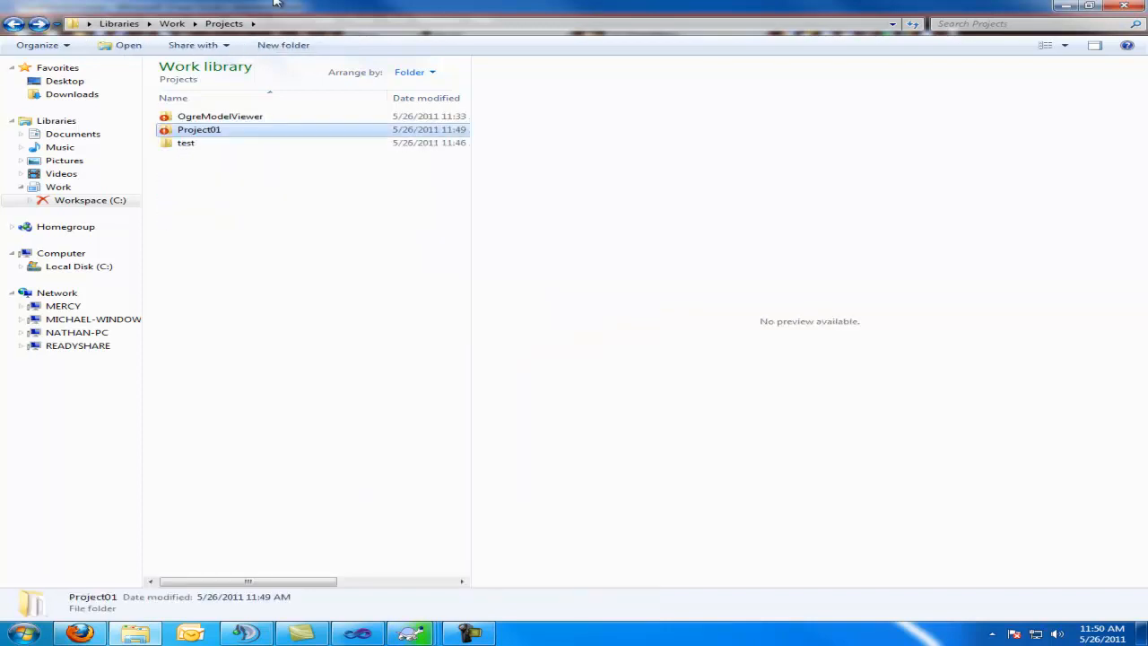
Create a new text document named test.txt inside Project01 and go back to Projects
double_click(198, 129)
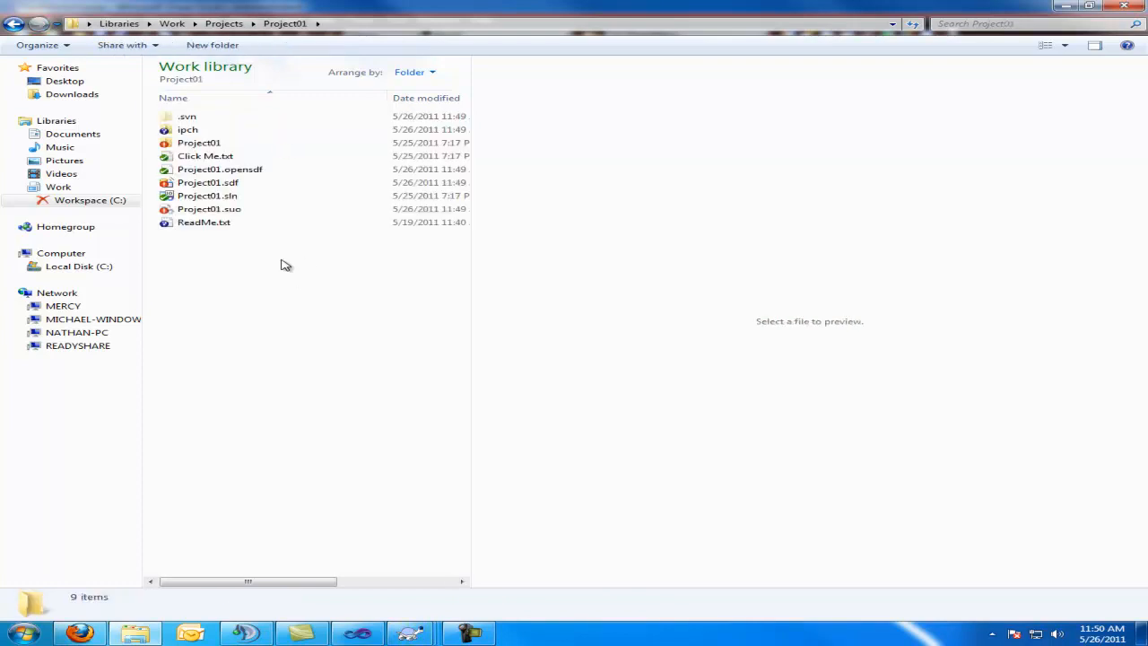
right_click(286, 266)
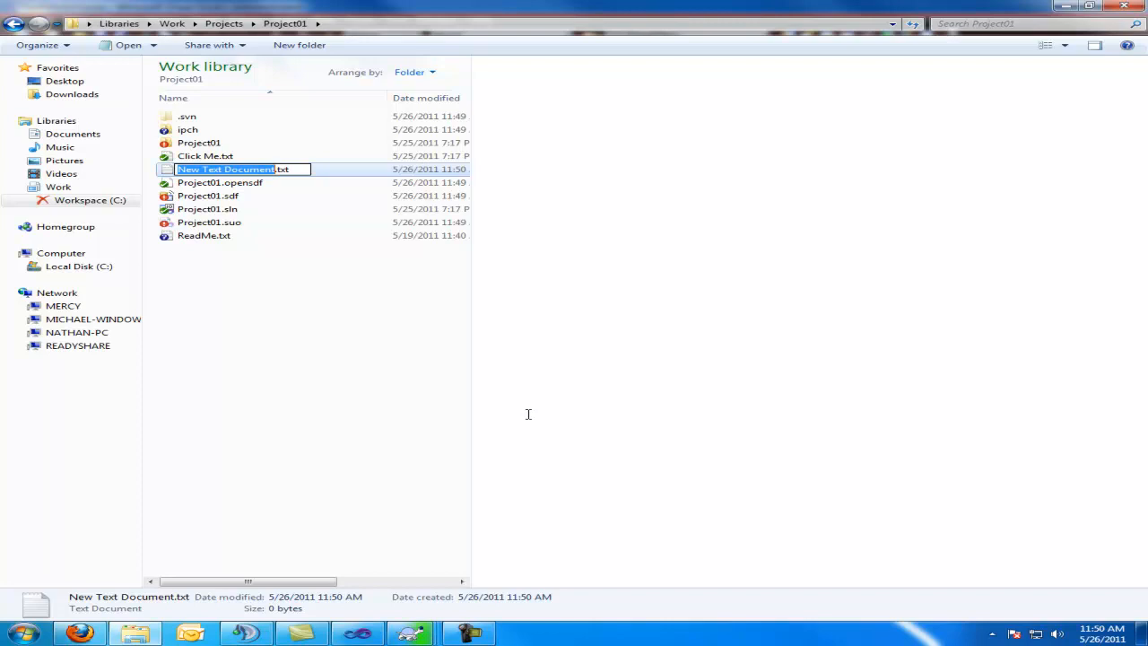
type("test.txt")
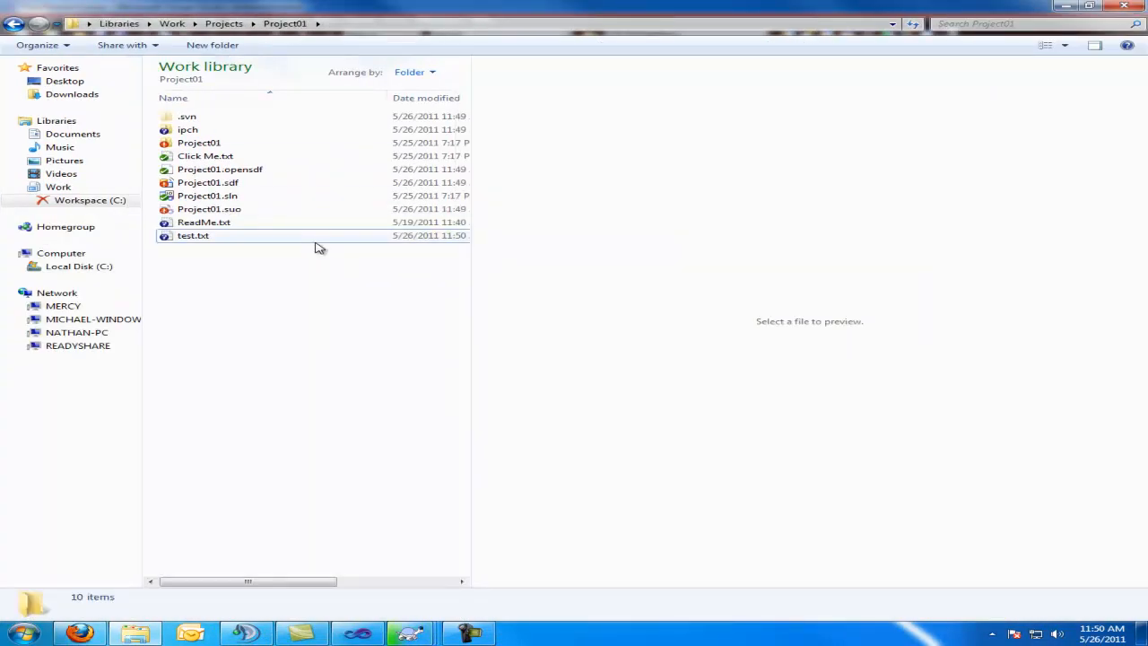
left_click(194, 235)
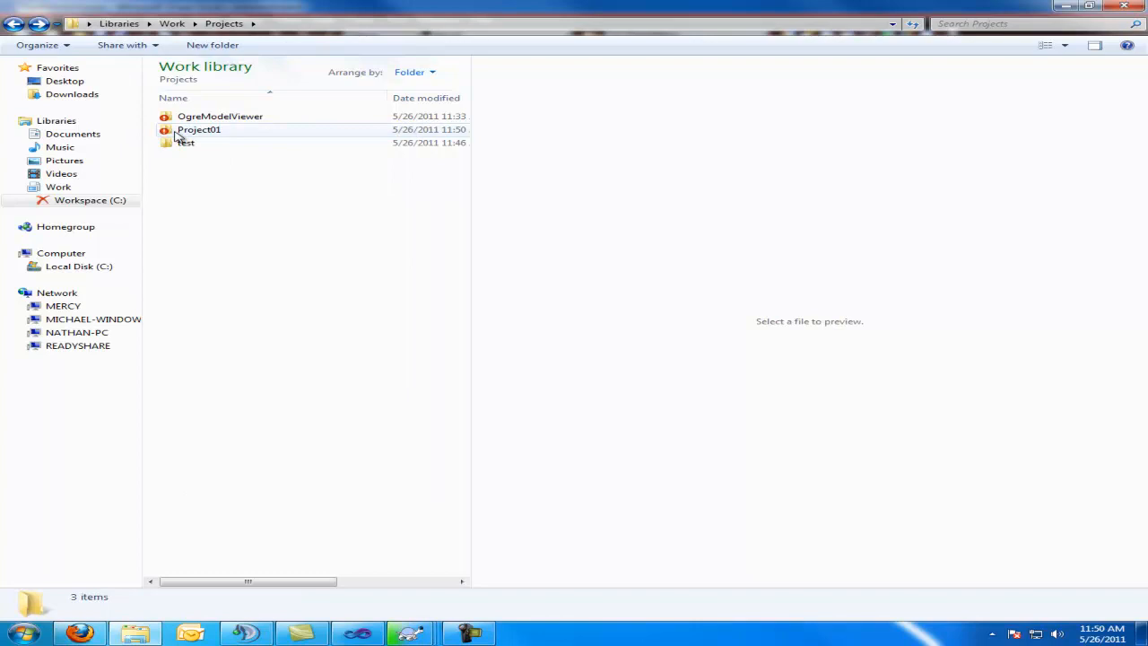
Reopen Project01 and review the Subversion options for test.txt and the folder
double_click(199, 129)
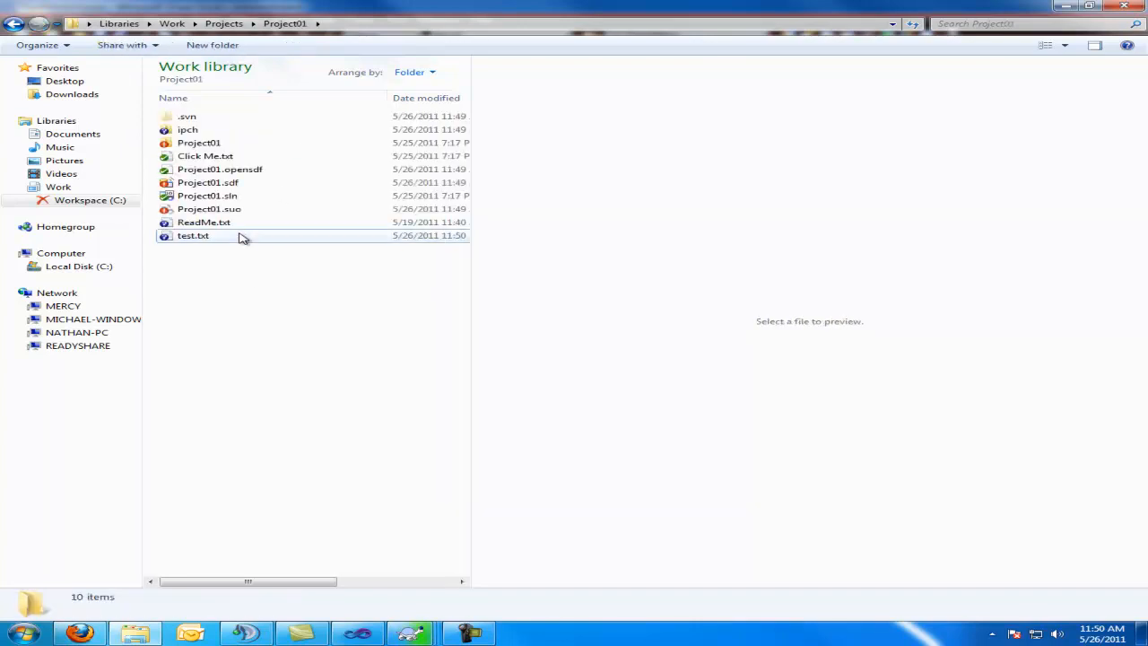
right_click(194, 235)
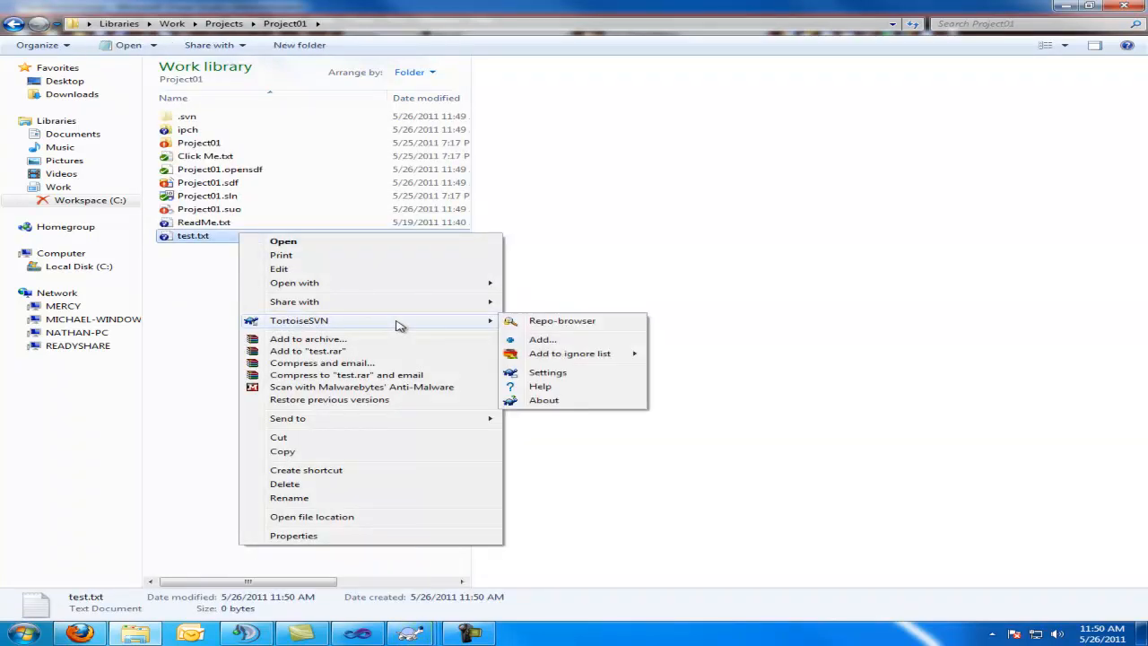
mouse_move(559, 385)
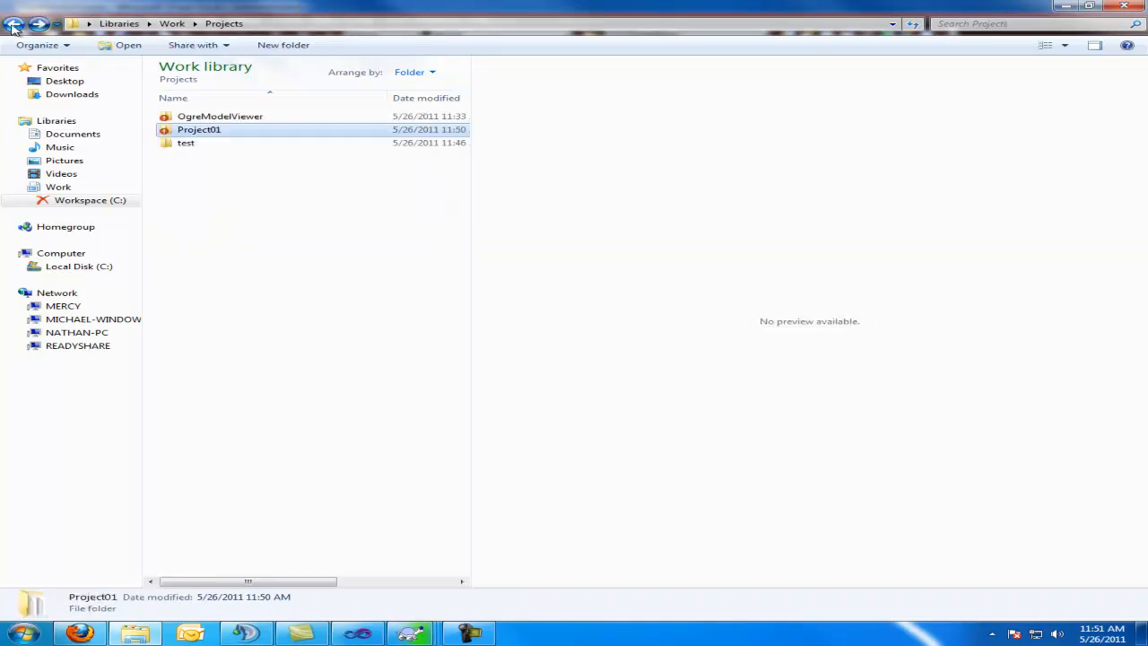
right_click(199, 129)
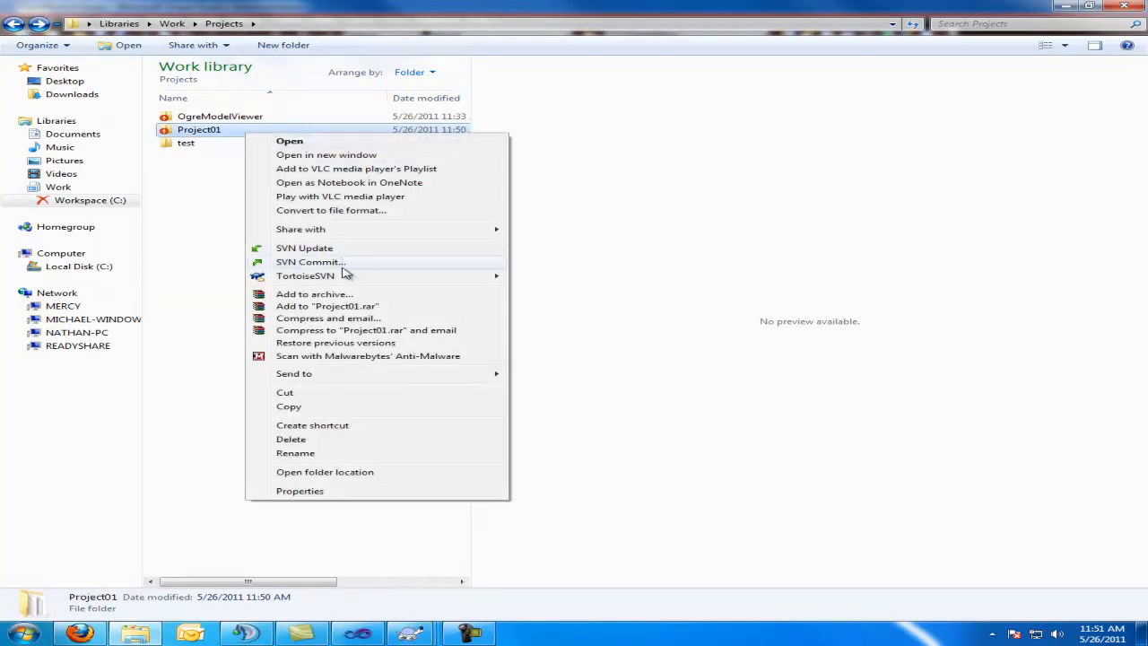
Commit test.txt from Project01 with the repository password, finishing at revision 6
left_click(310, 262)
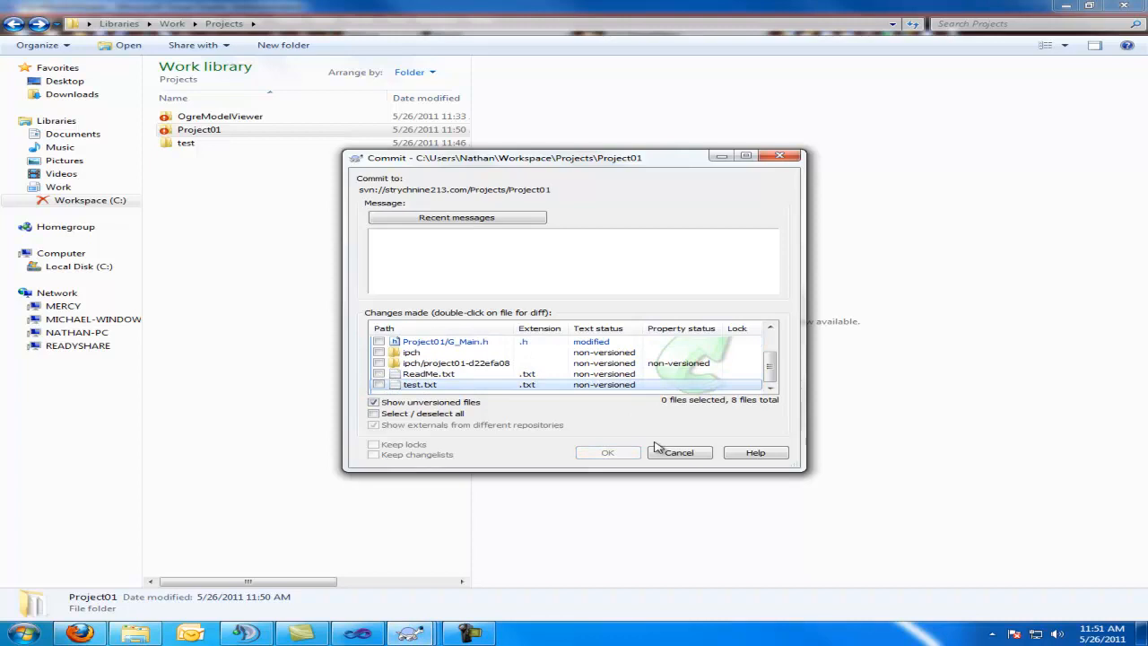
left_click(379, 384)
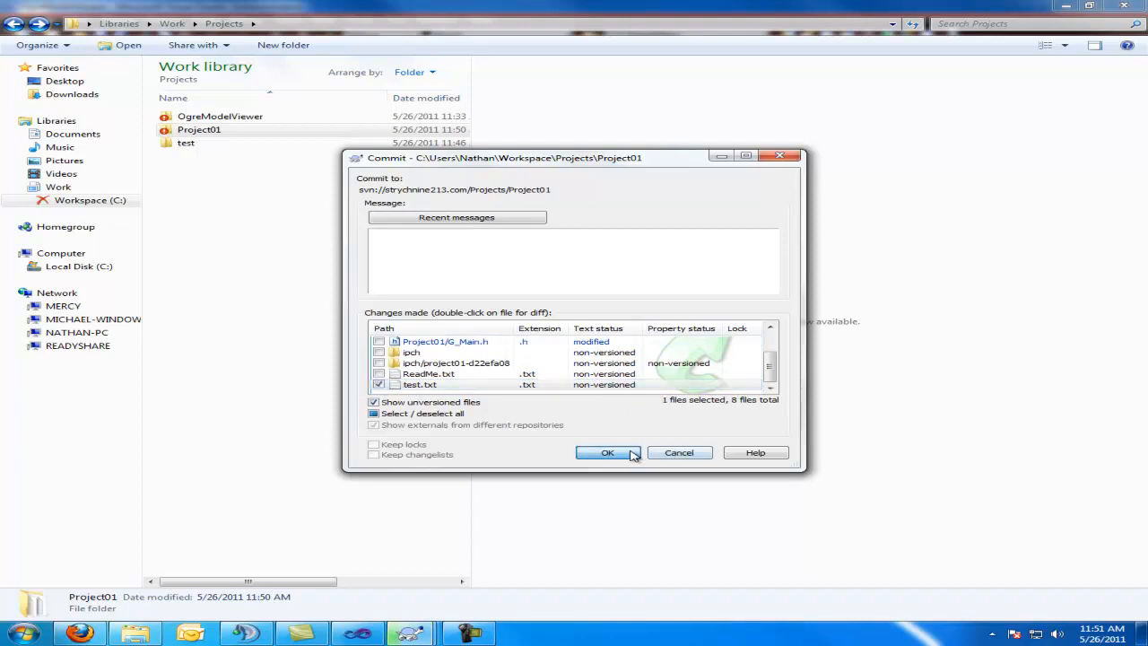
left_click(606, 452)
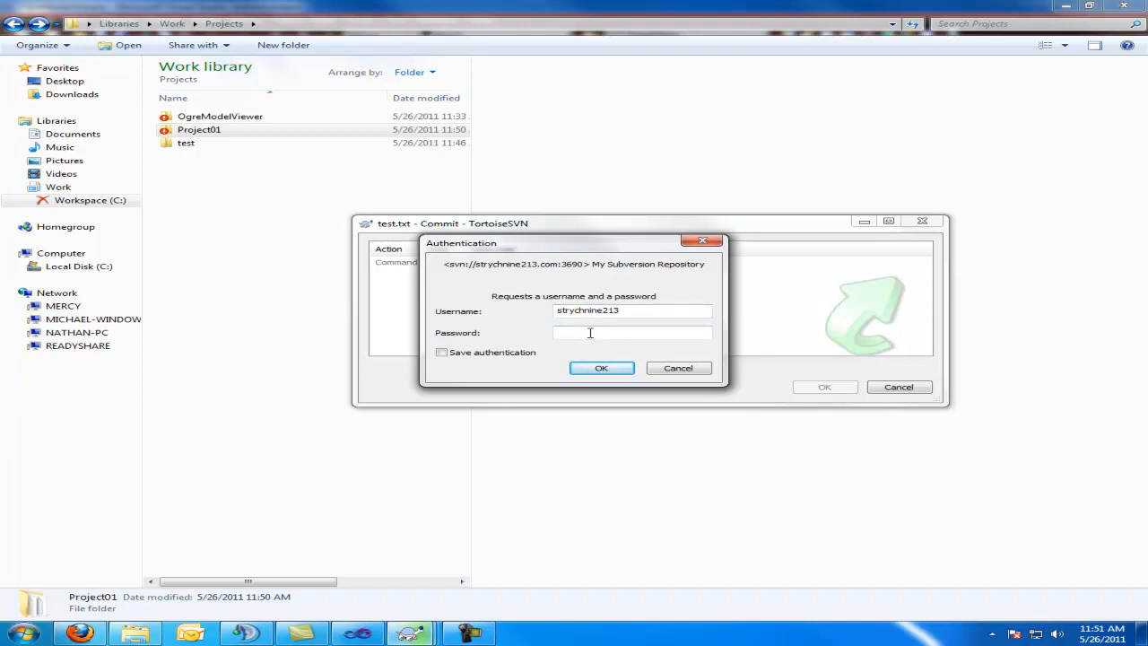
left_click(601, 368)
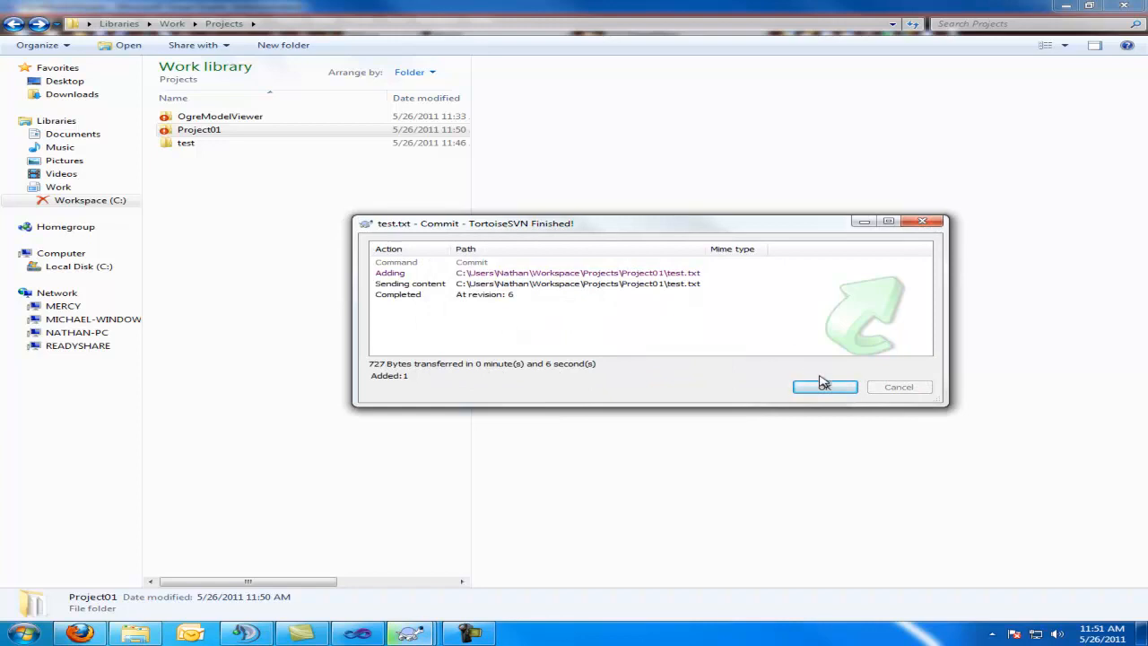
left_click(825, 387)
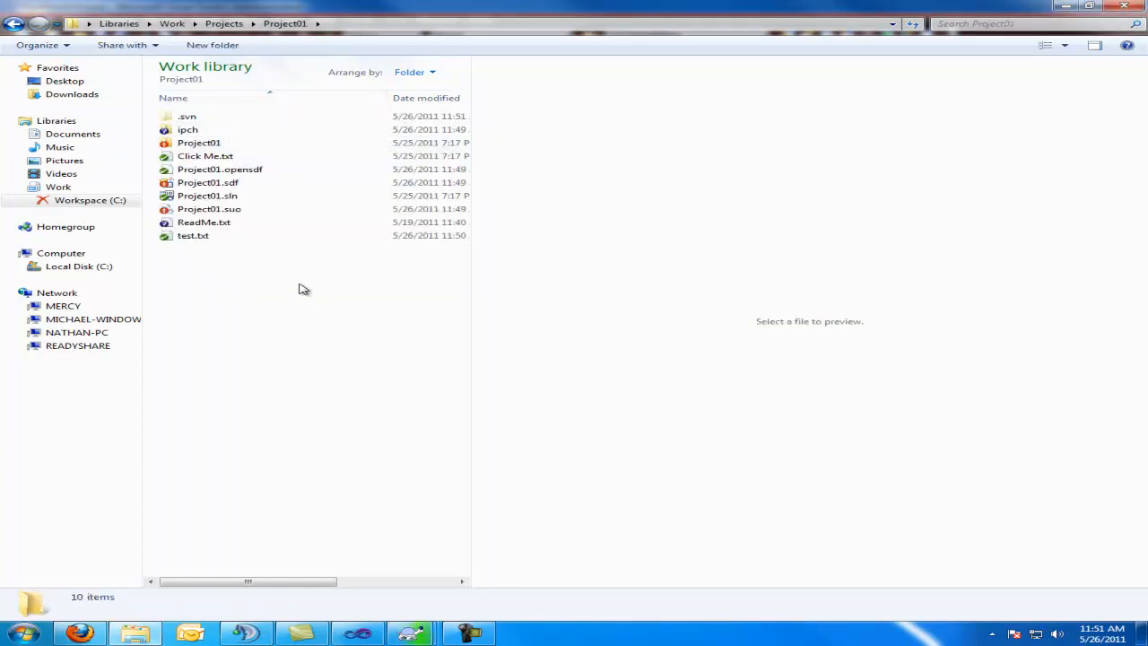
Delete test.txt from the Project01 working copy, sending it to the Recycle Bin
left_click(194, 235)
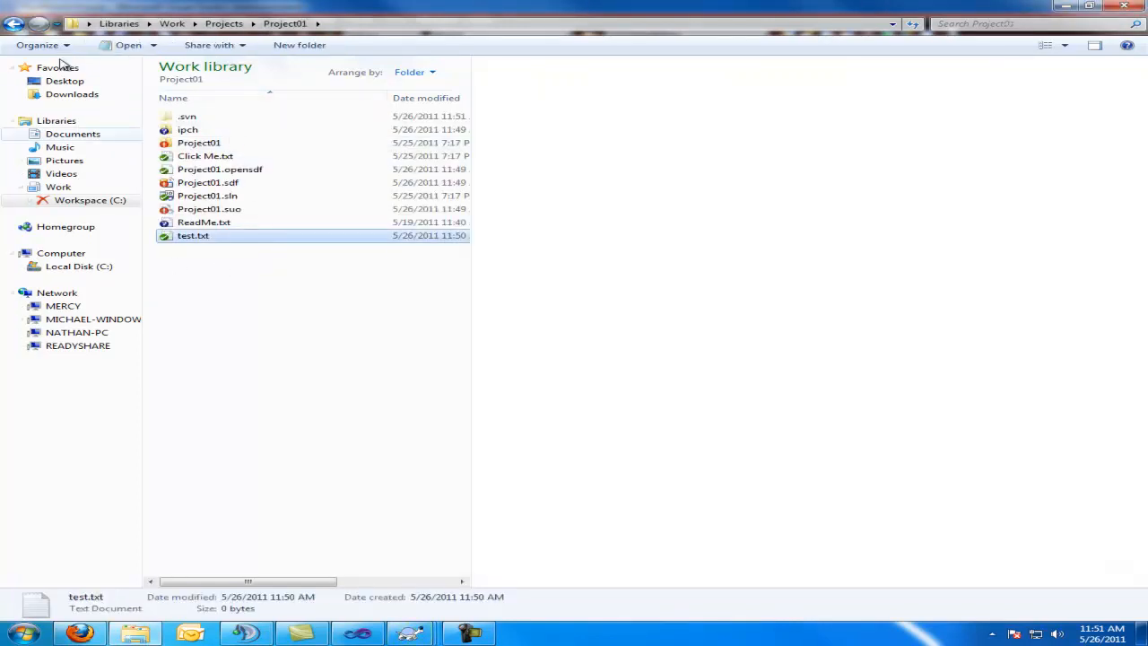
left_click(14, 23)
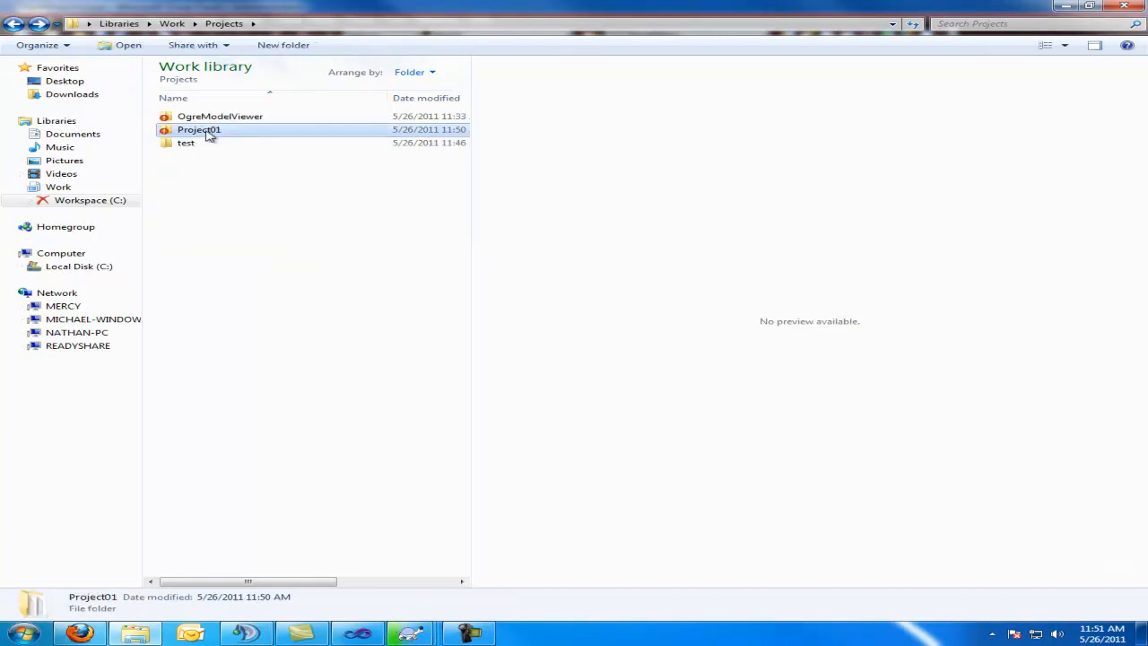
double_click(199, 129)
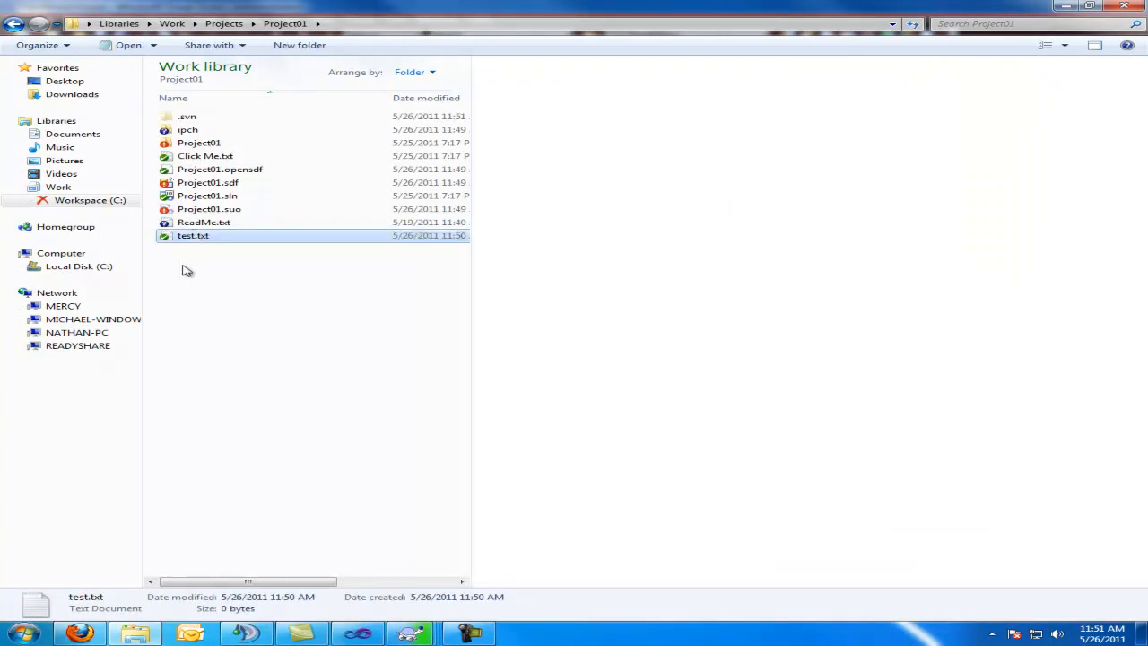
key("Delete")
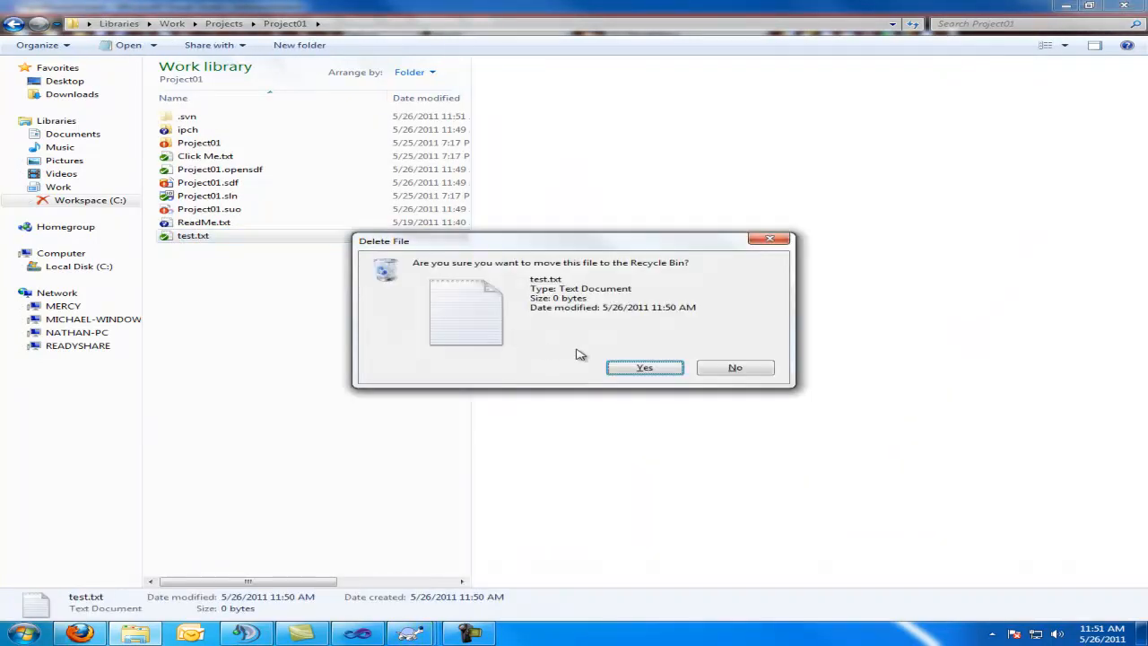
left_click(644, 366)
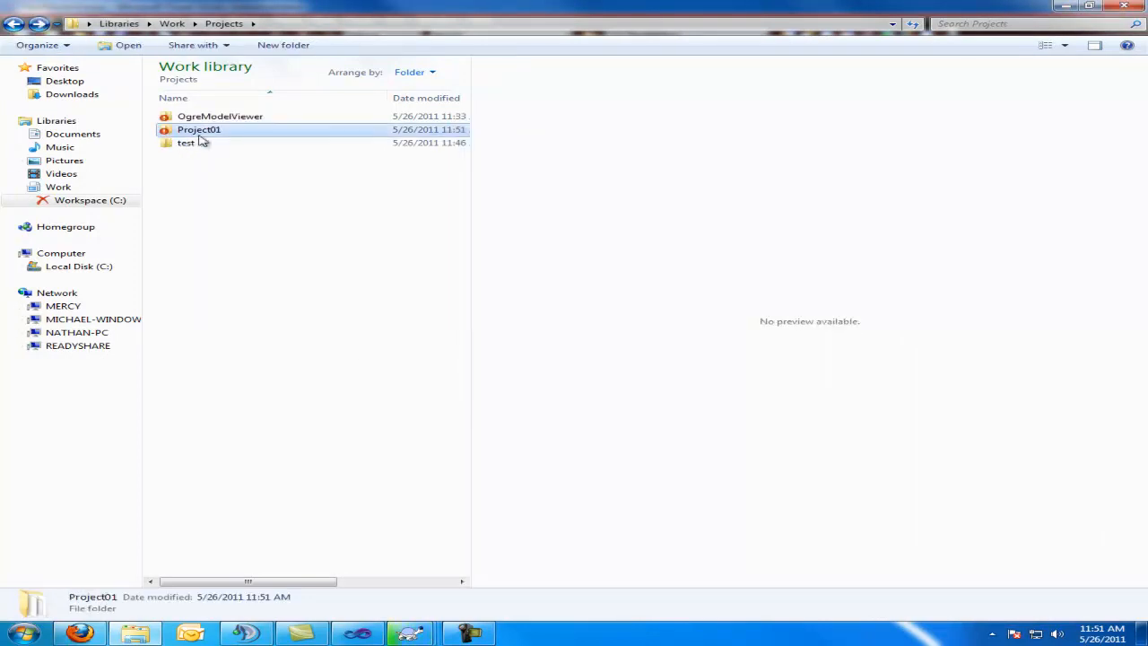
mouse_move(208, 142)
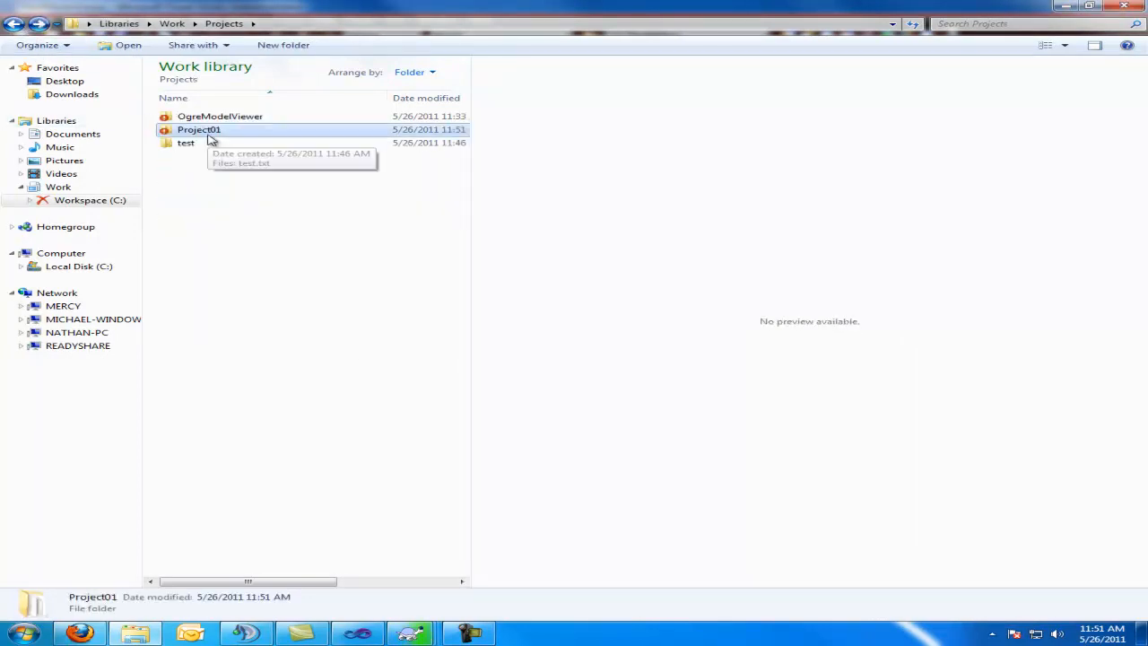
Run SVN Update on Project01 to restore test.txt at revision 6, then return to Projects
right_click(199, 129)
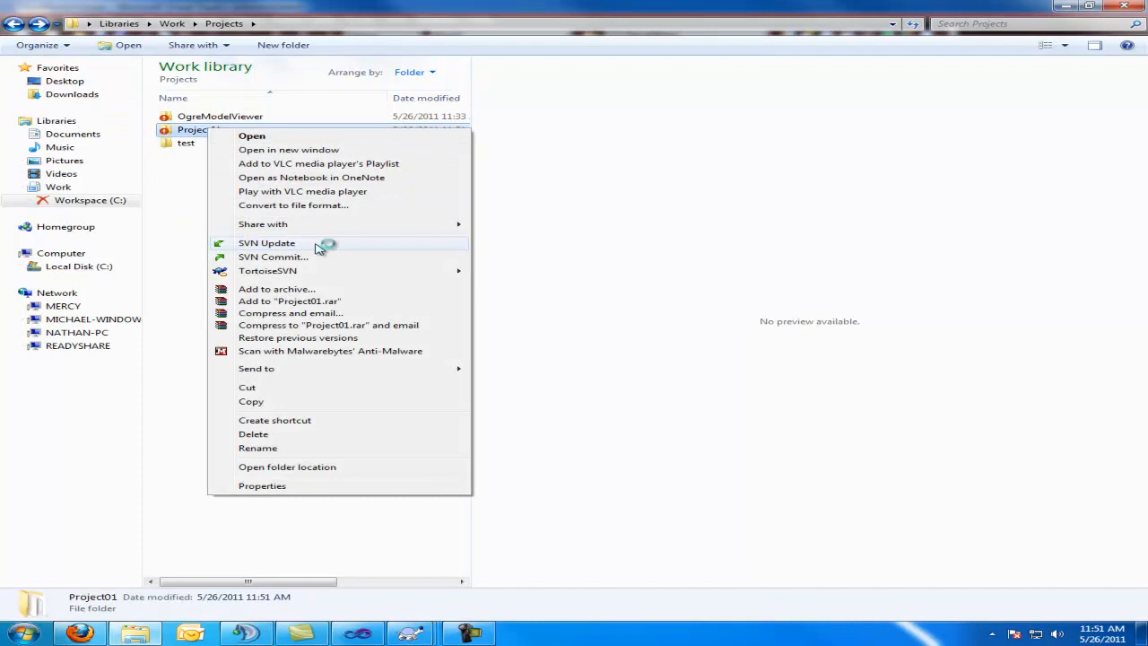
left_click(265, 242)
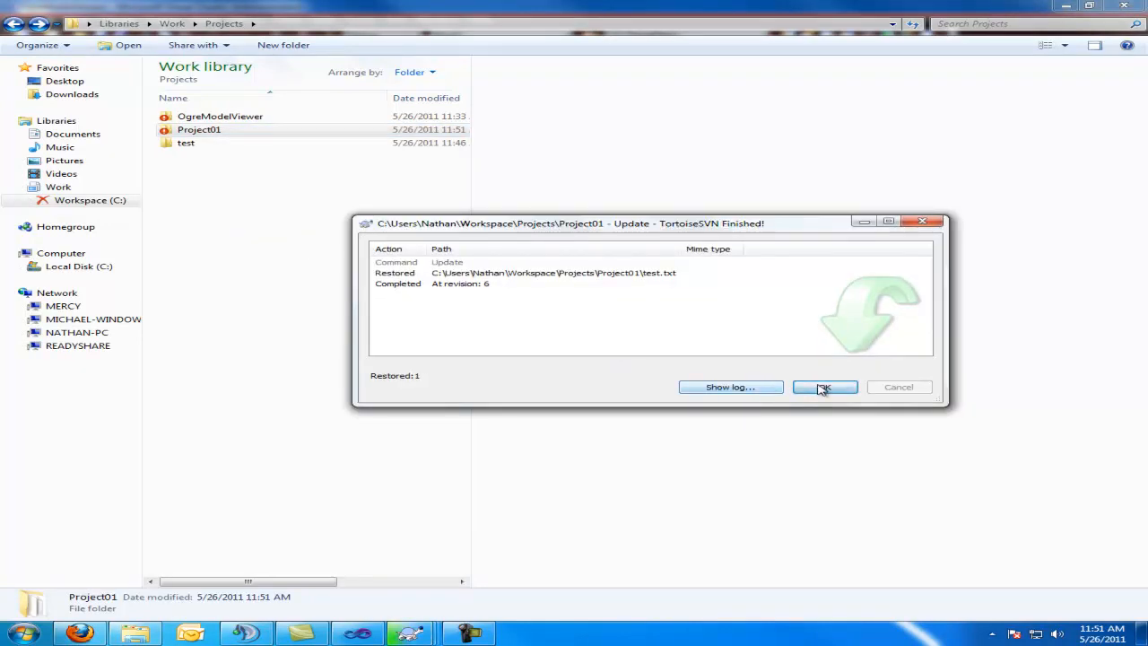
left_click(823, 388)
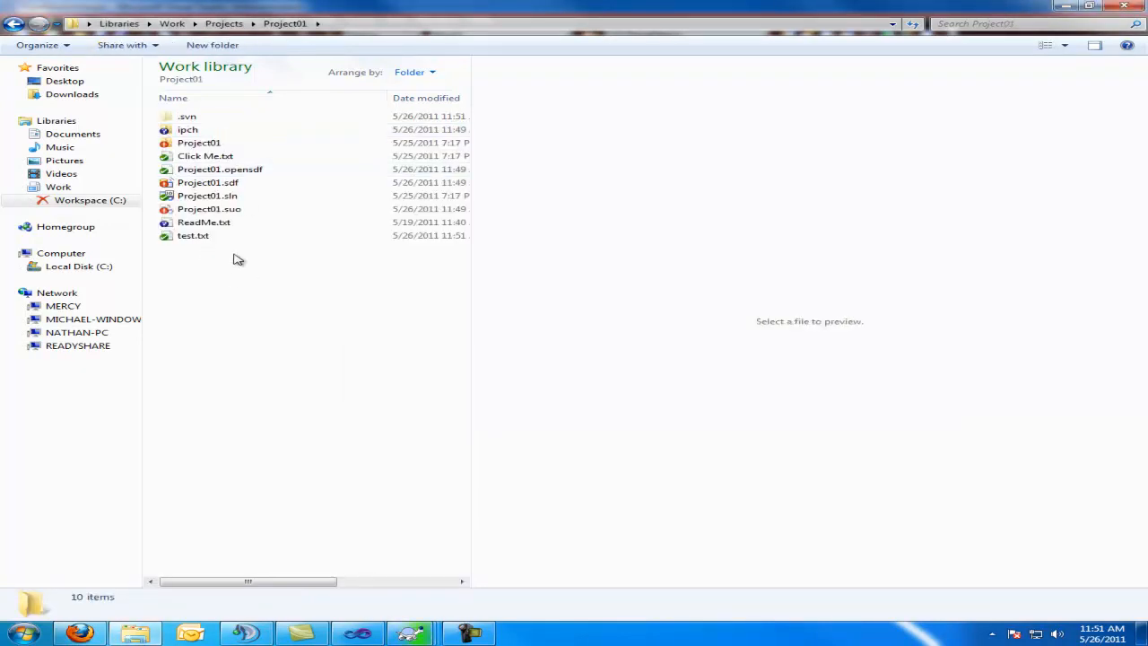
left_click(194, 235)
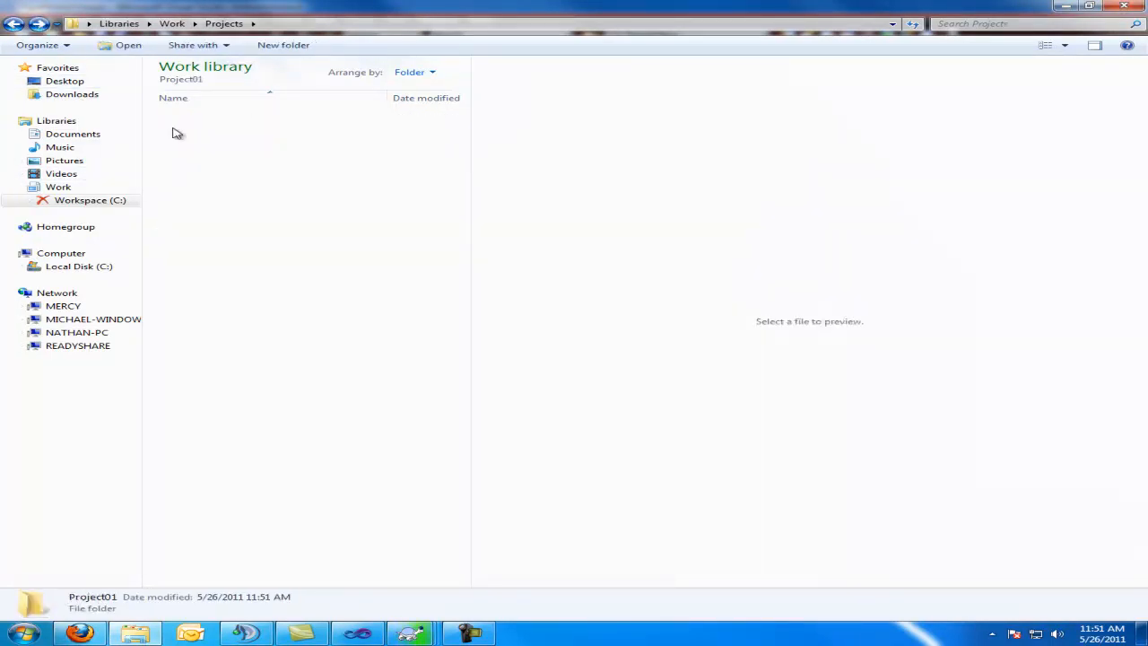
right_click(194, 235)
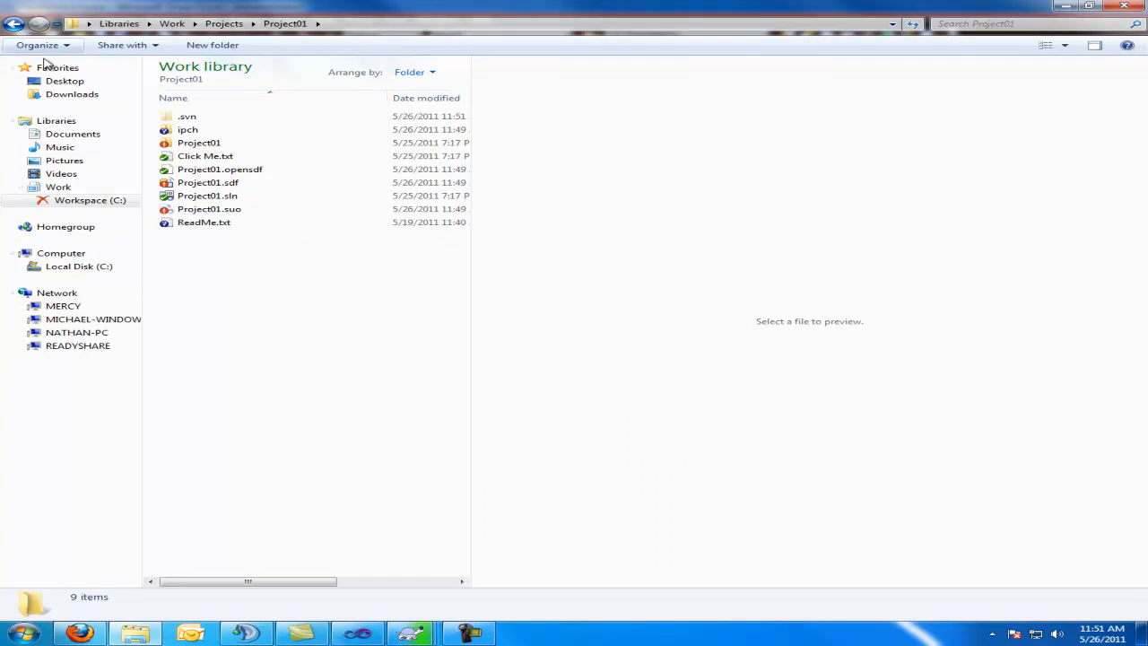
left_click(223, 23)
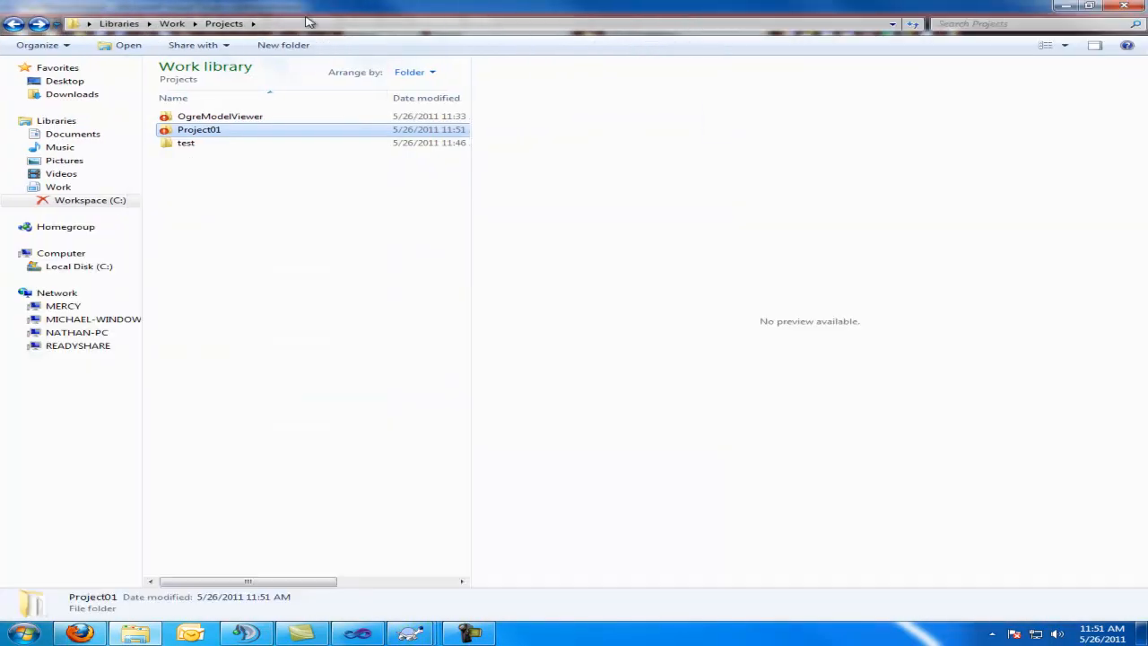